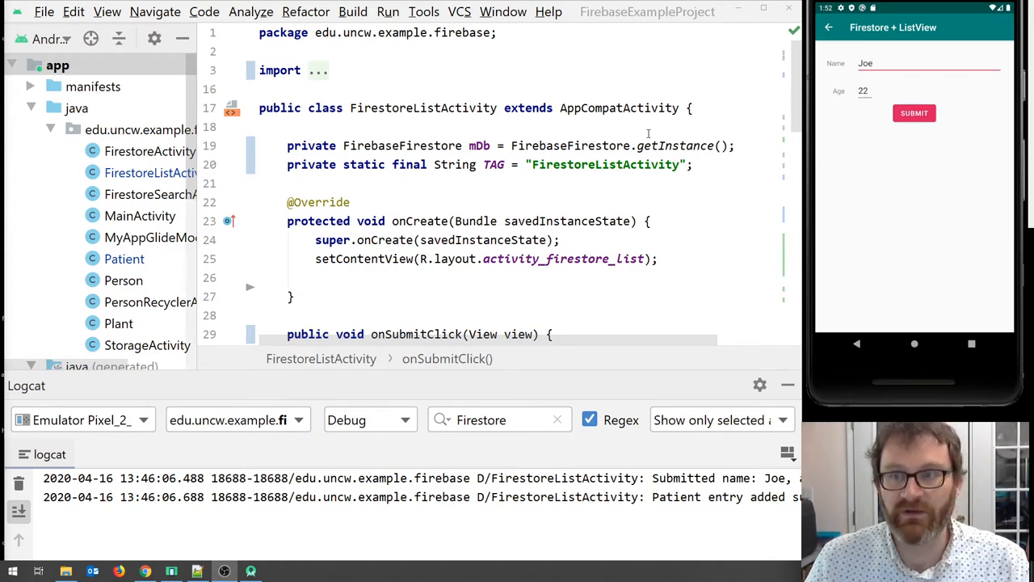
pyautogui.moveTo(896, 144)
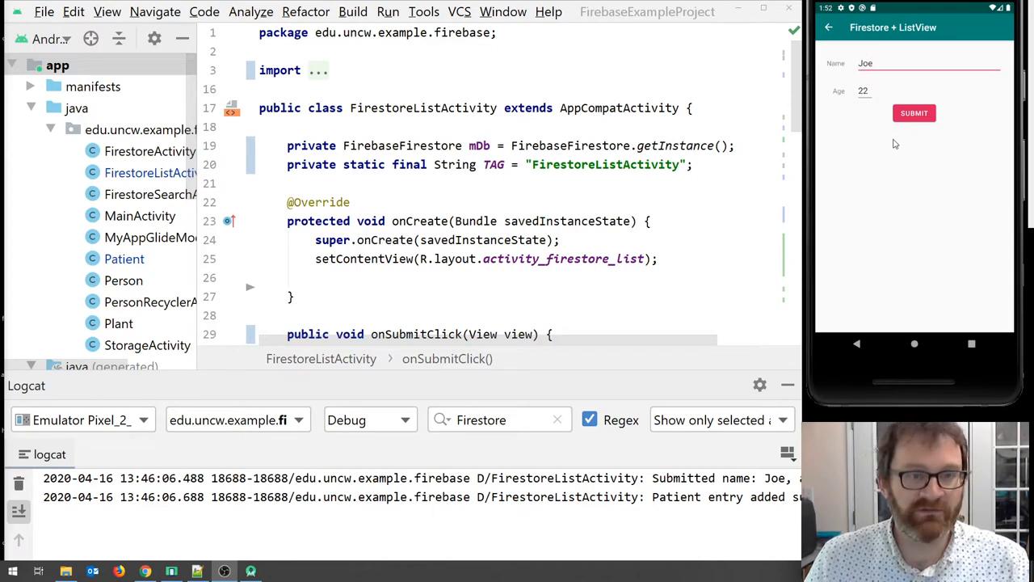
# Open activity_firestore_list.xml from the res/layout folder in the Project panel
pyautogui.scroll(-3)
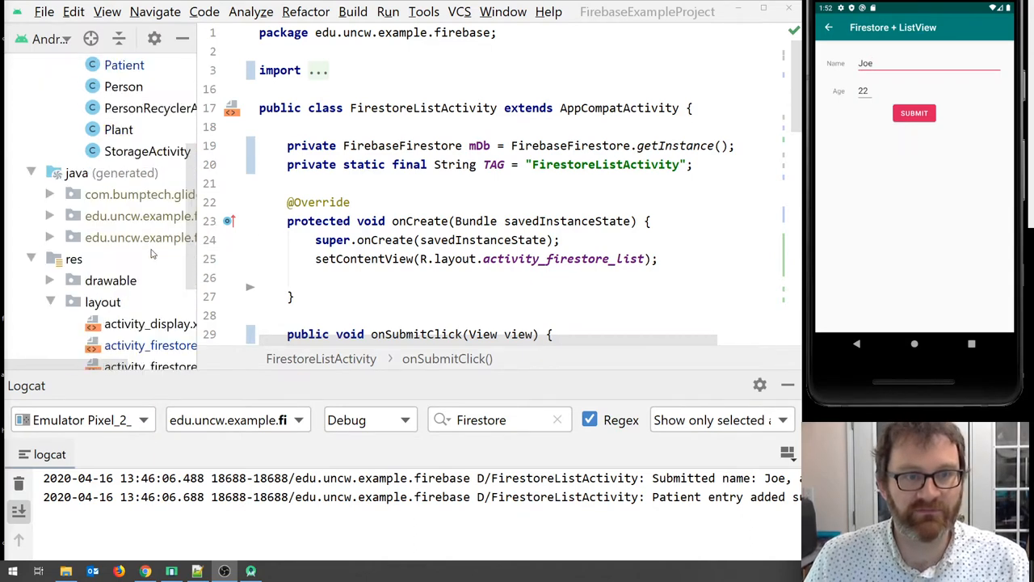
pyautogui.doubleClick(151, 216)
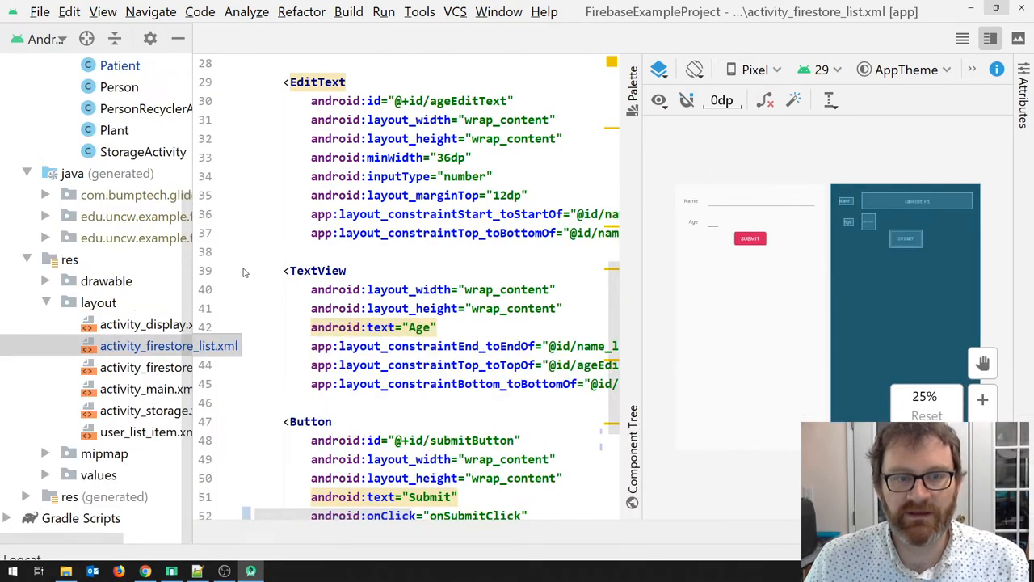
# Duplicate the Submit button as refreshButton, text Refresh, onClick onRefreshClick, constrained below submitButton
pyautogui.scroll(-3)
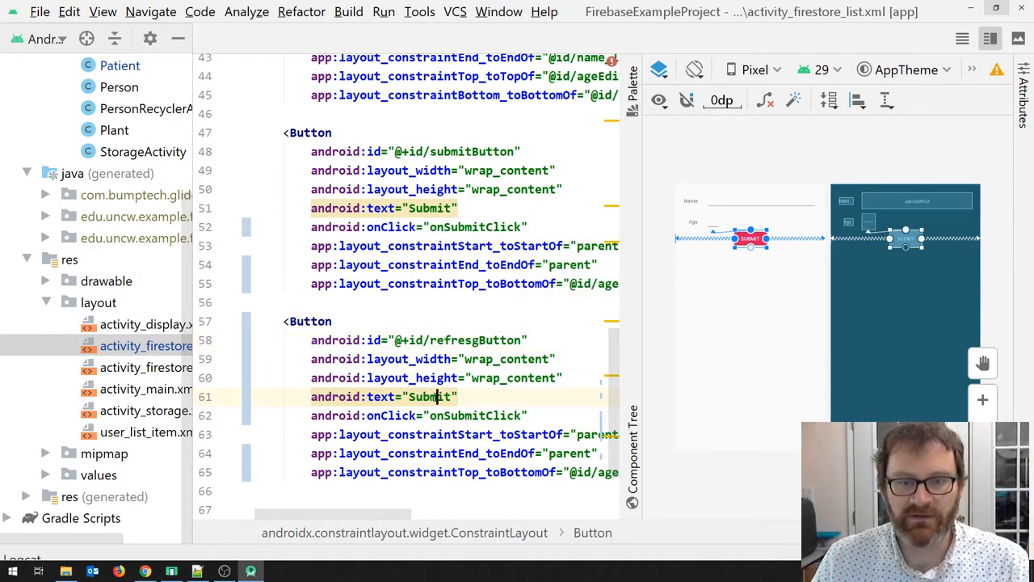
pyautogui.write('Refresh')
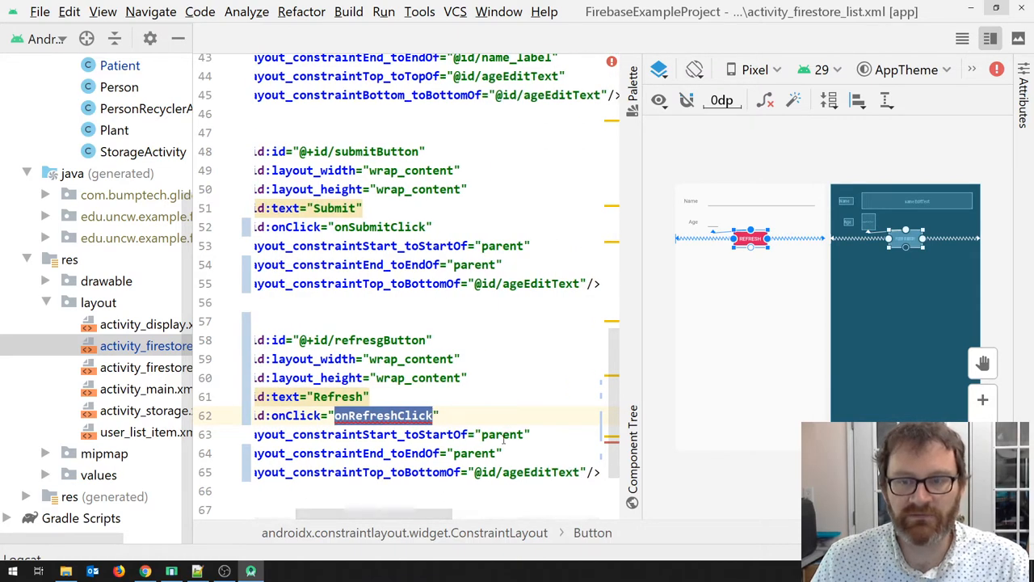
pyautogui.doubleClick(539, 472)
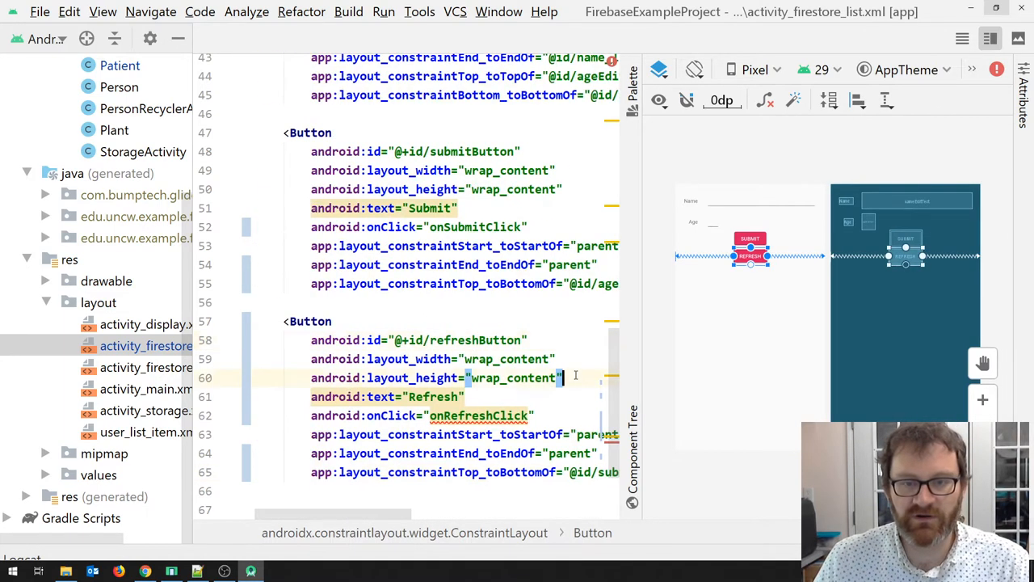
# Add android:layout_marginTop="8dp" to the refreshButton element
pyautogui.press('Return')
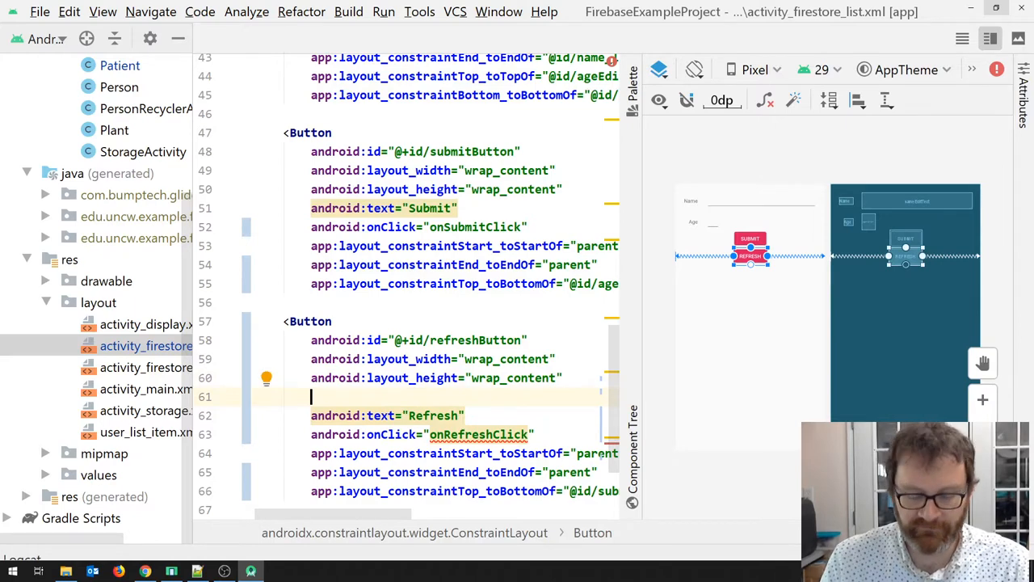
pyautogui.write('layout_marginTop="')
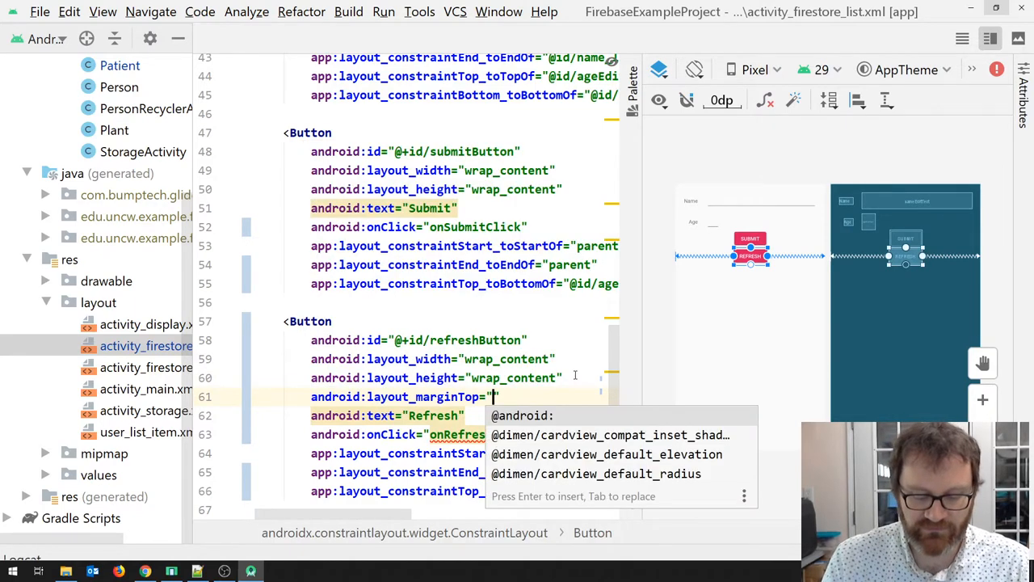
pyautogui.write('12dp')
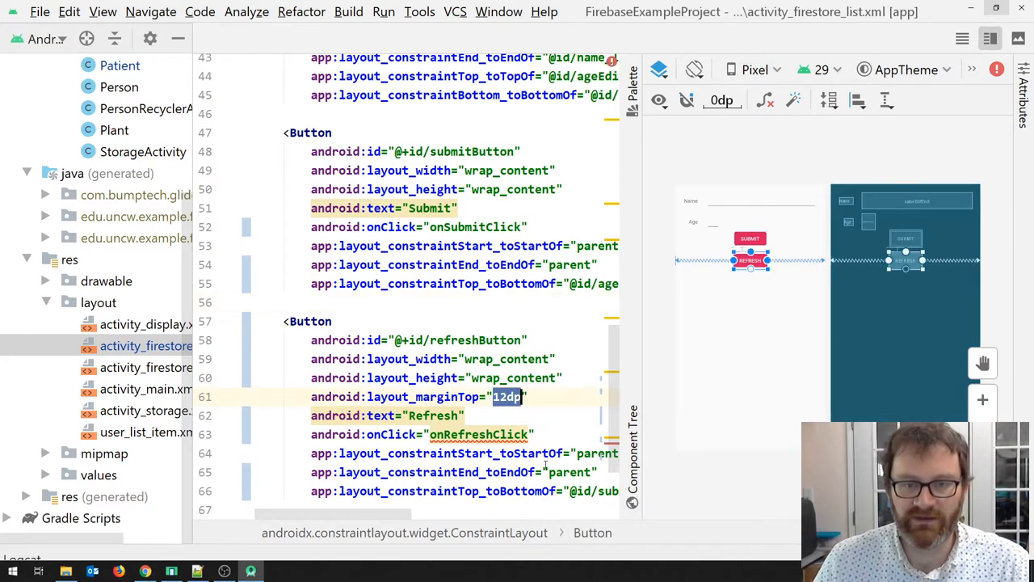
pyautogui.write('8dp')
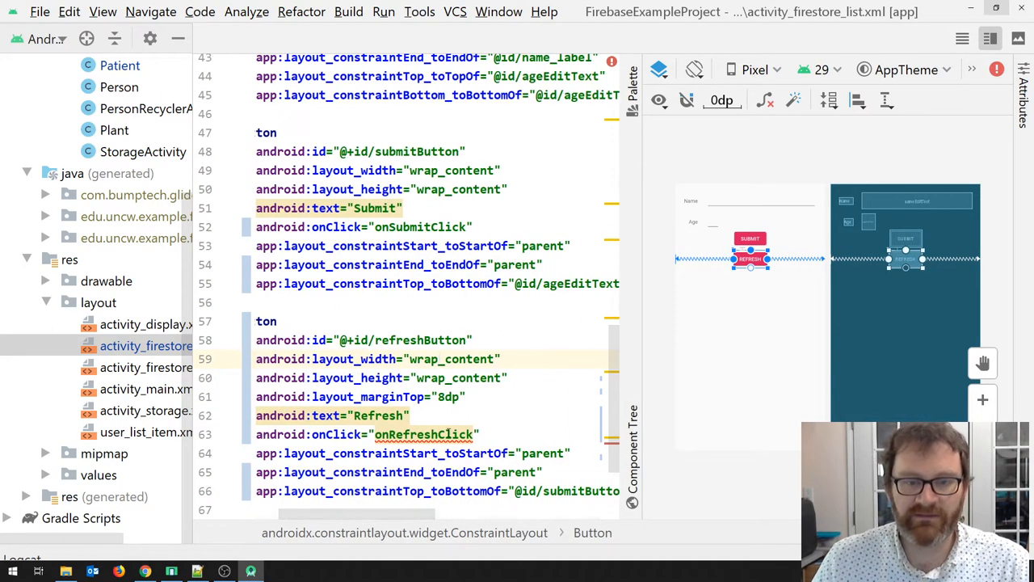
pyautogui.click(436, 434)
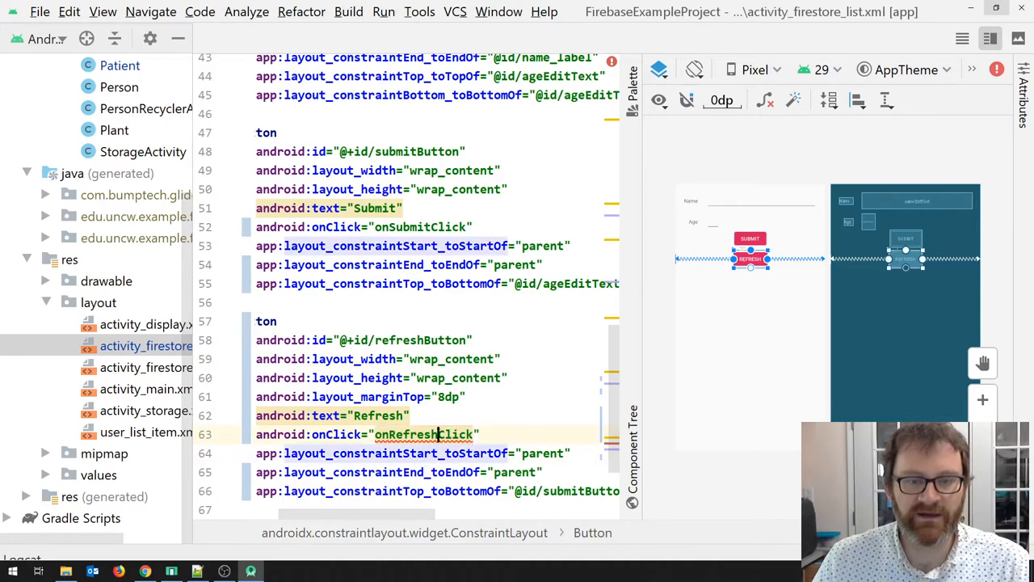
pyautogui.doubleClick(423, 434)
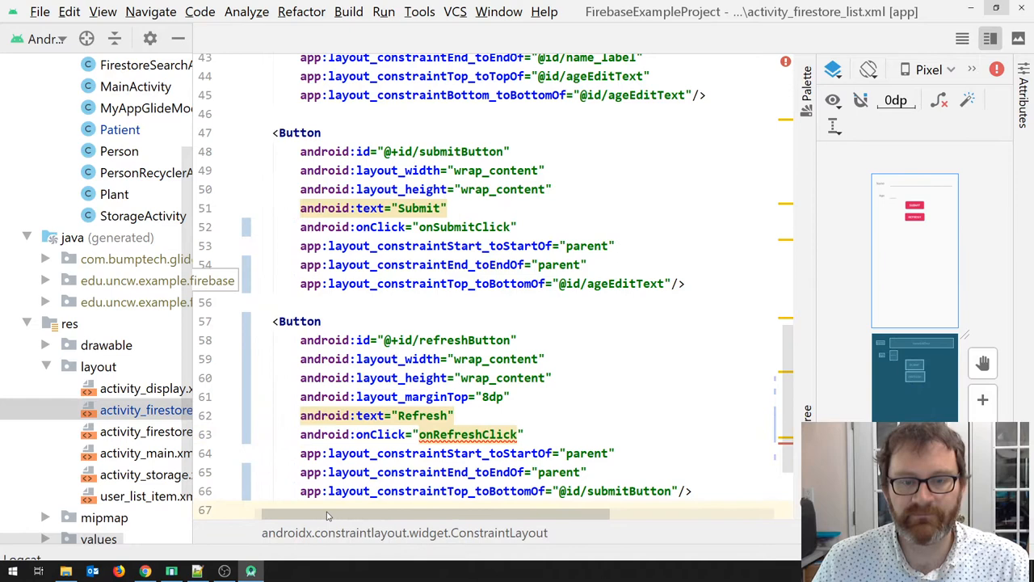
pyautogui.scroll(-3)
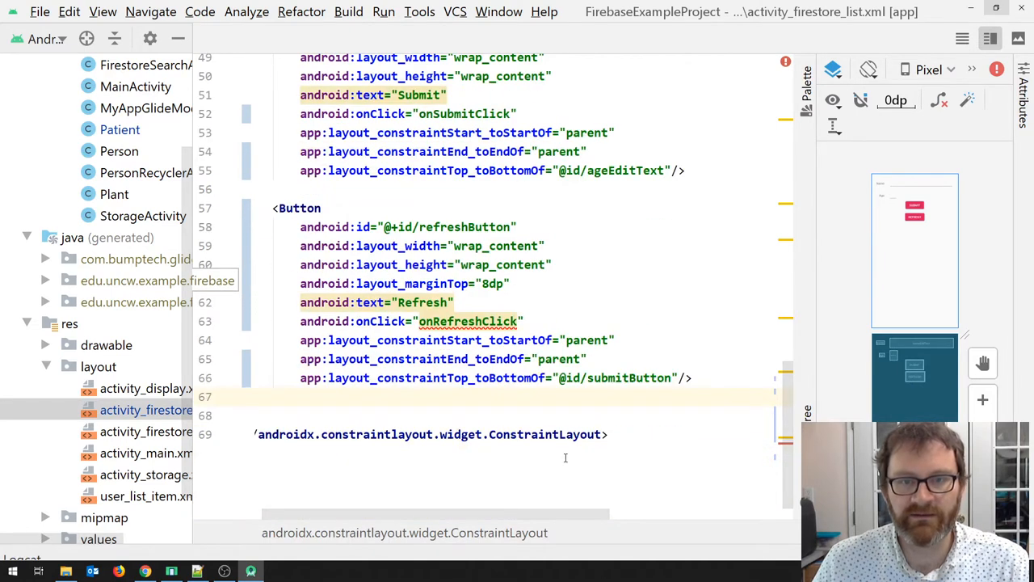
pyautogui.moveTo(560, 454)
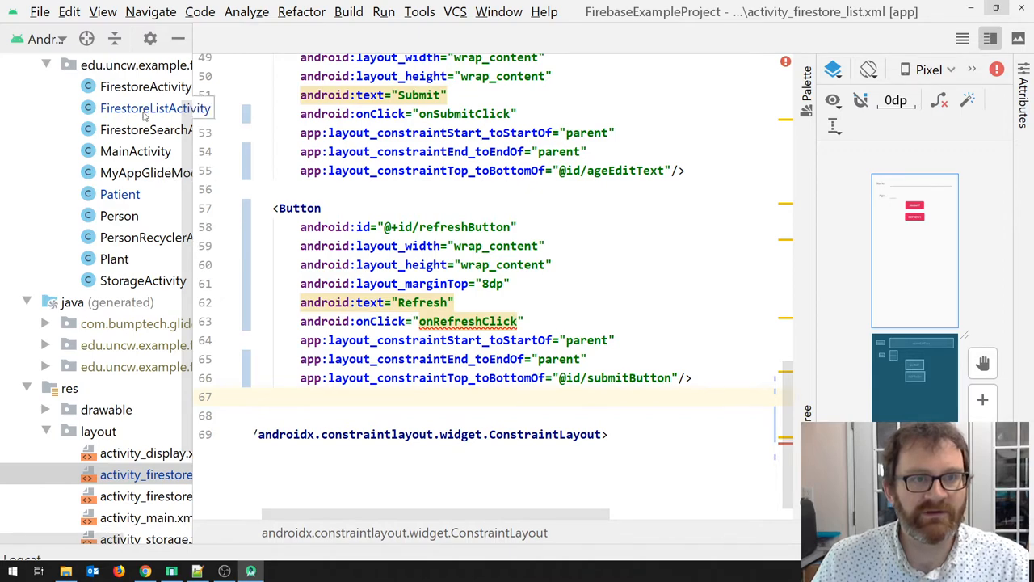
# In FirestoreListActivity.java, add an empty public void onRefreshClick(View view) method above onSubmitClick
pyautogui.click(155, 108)
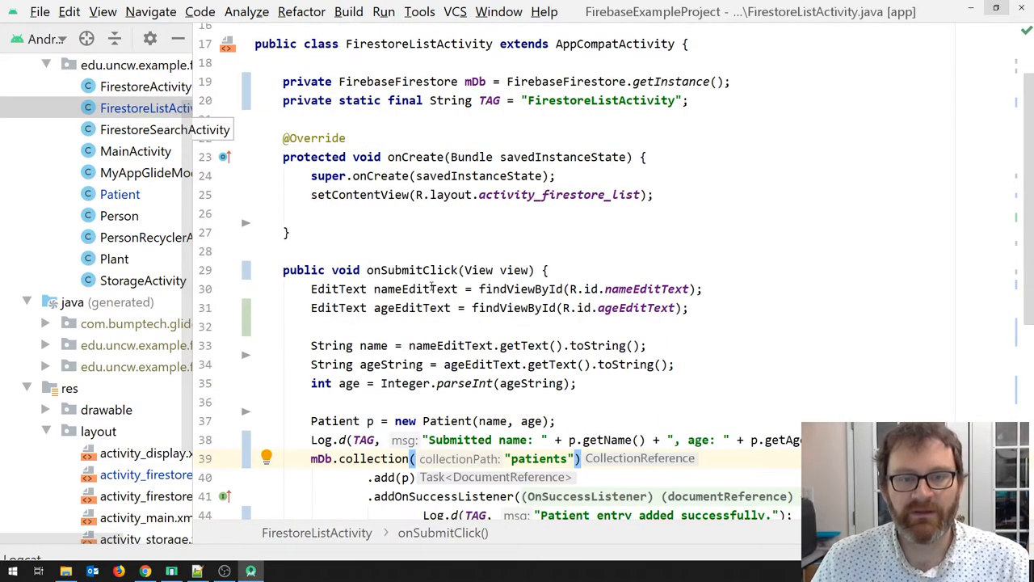
pyautogui.scroll(-3)
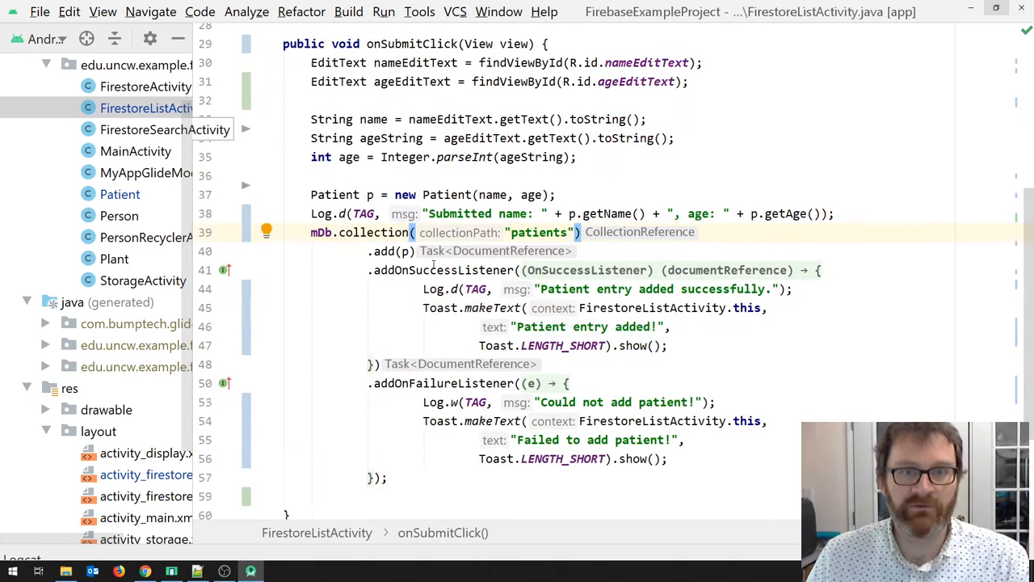
pyautogui.scroll(3)
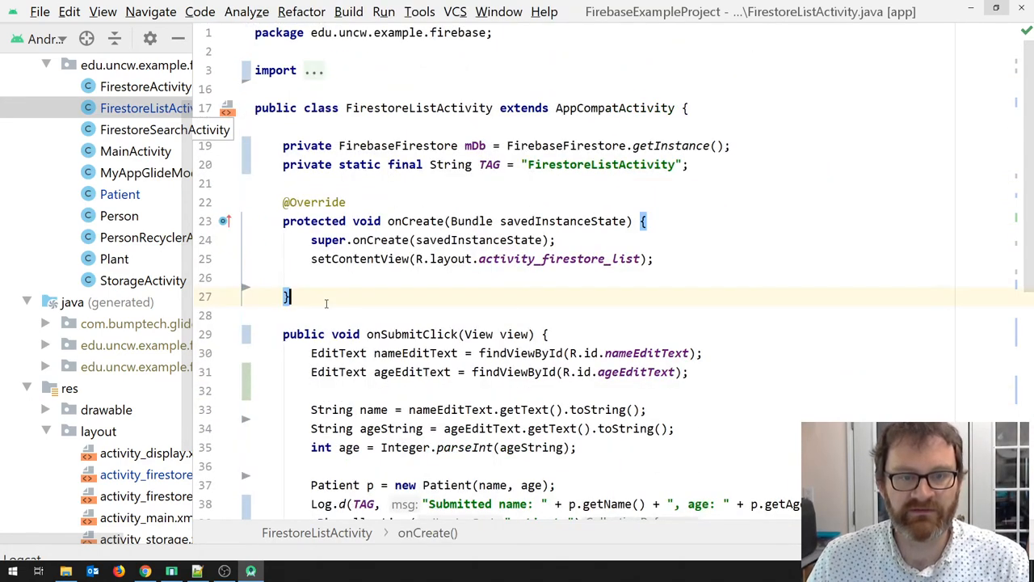
pyautogui.write('p')
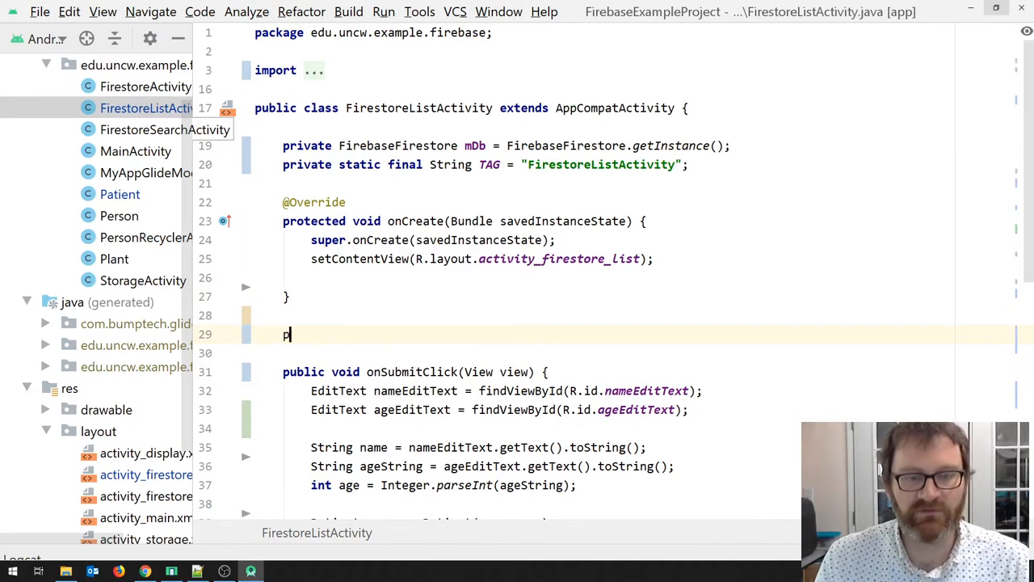
pyautogui.write('ublic void')
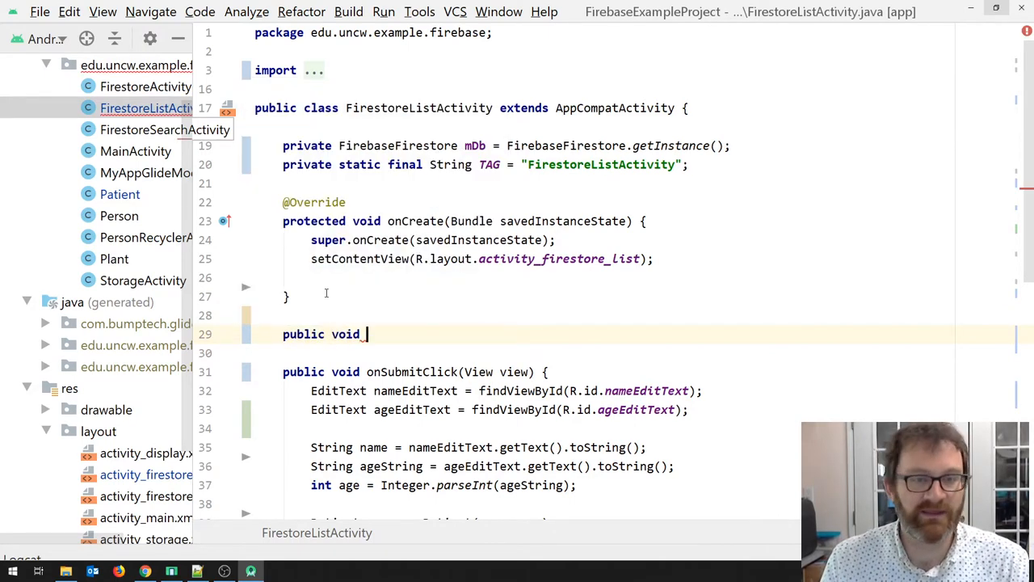
pyautogui.write('onRefreshClick(View')
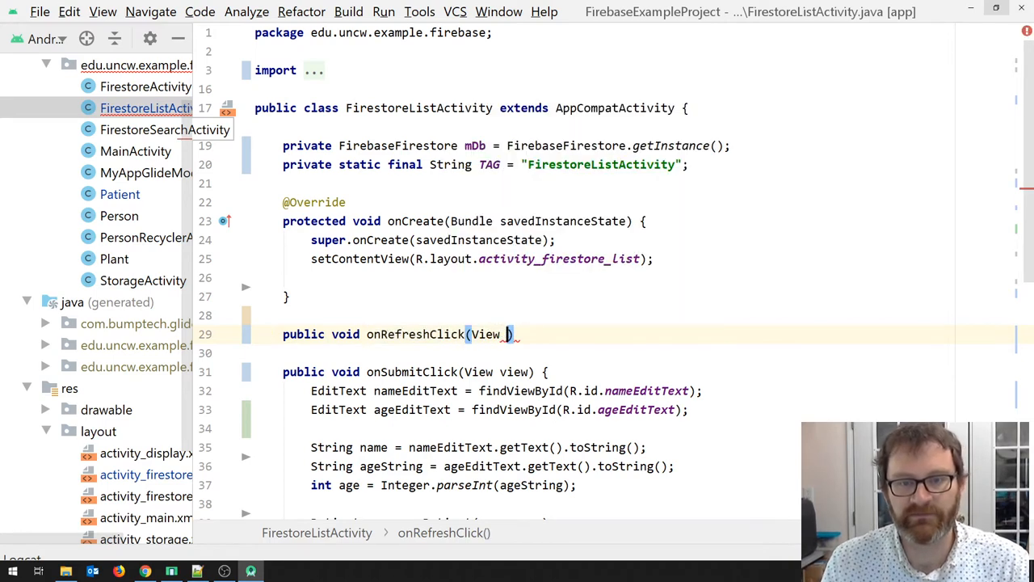
pyautogui.write('view) {')
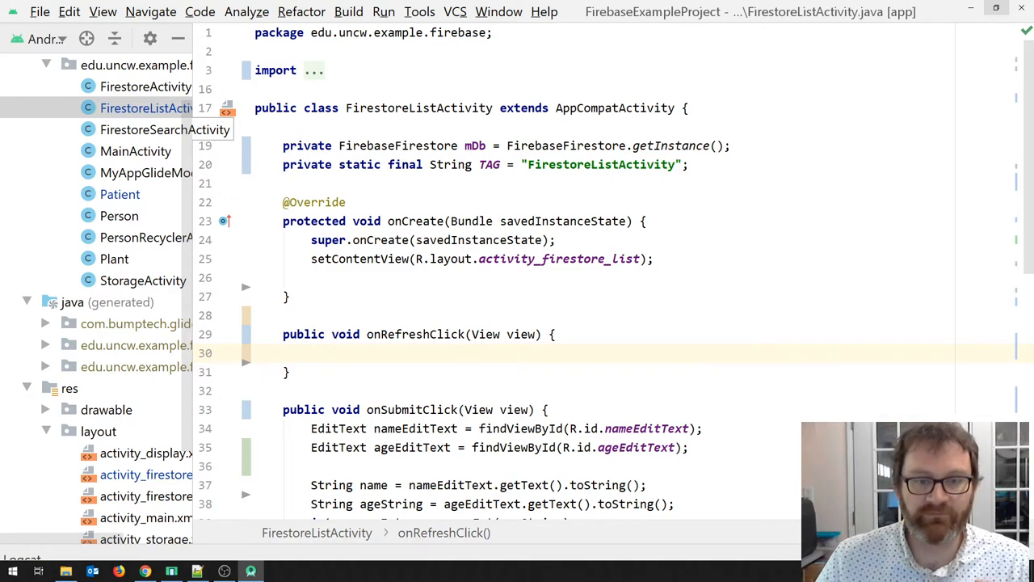
pyautogui.scroll(-3)
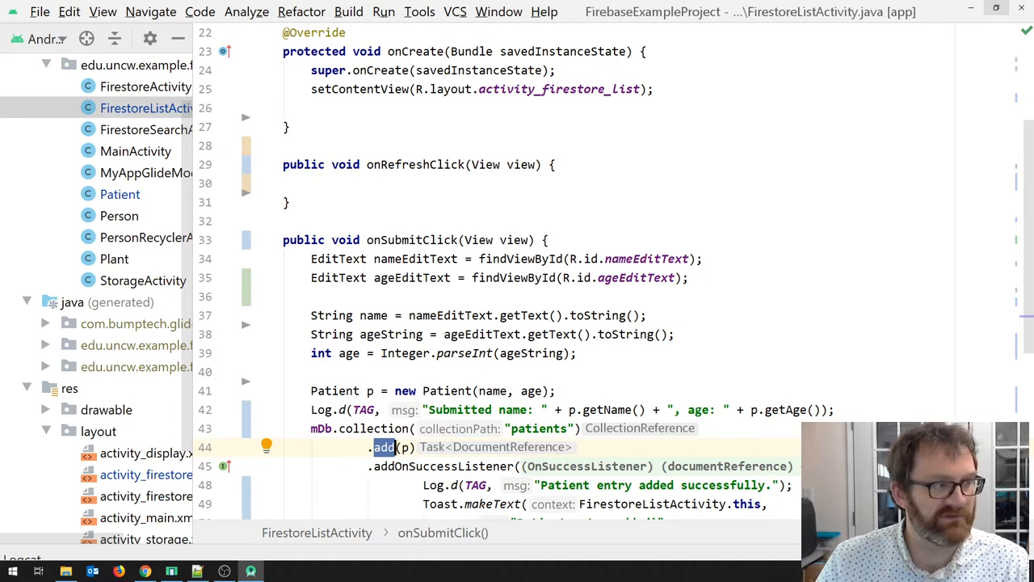
# Begin onRefreshClick with mDb.collection("patients"), copying the name from onSubmitClick
pyautogui.click(311, 184)
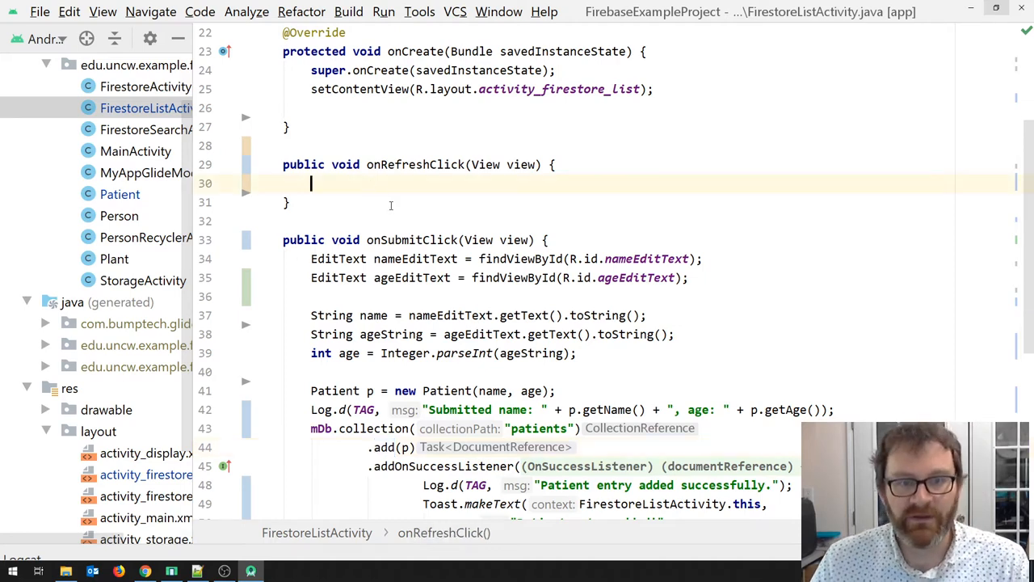
pyautogui.write('mDb')
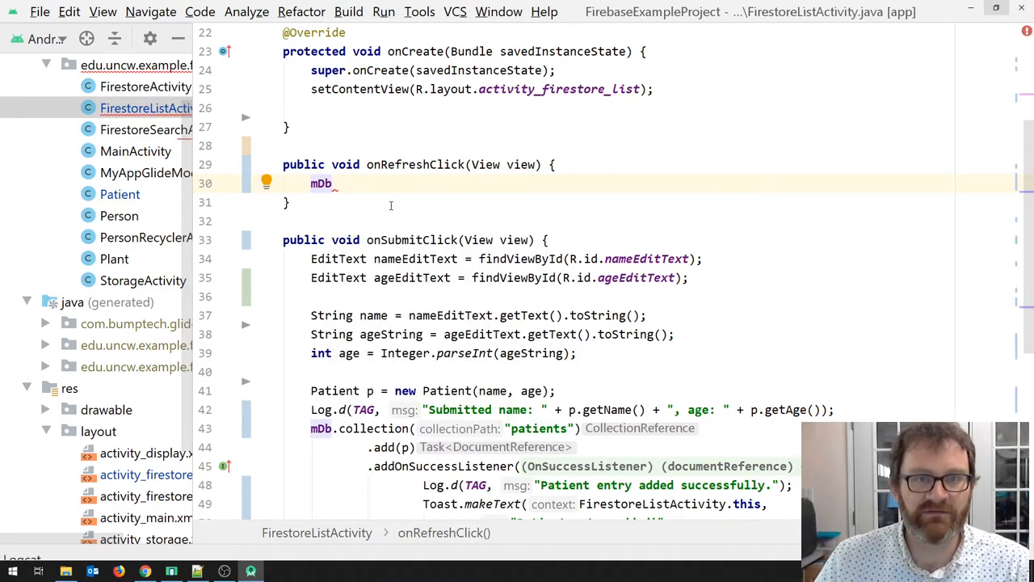
pyautogui.scroll(3)
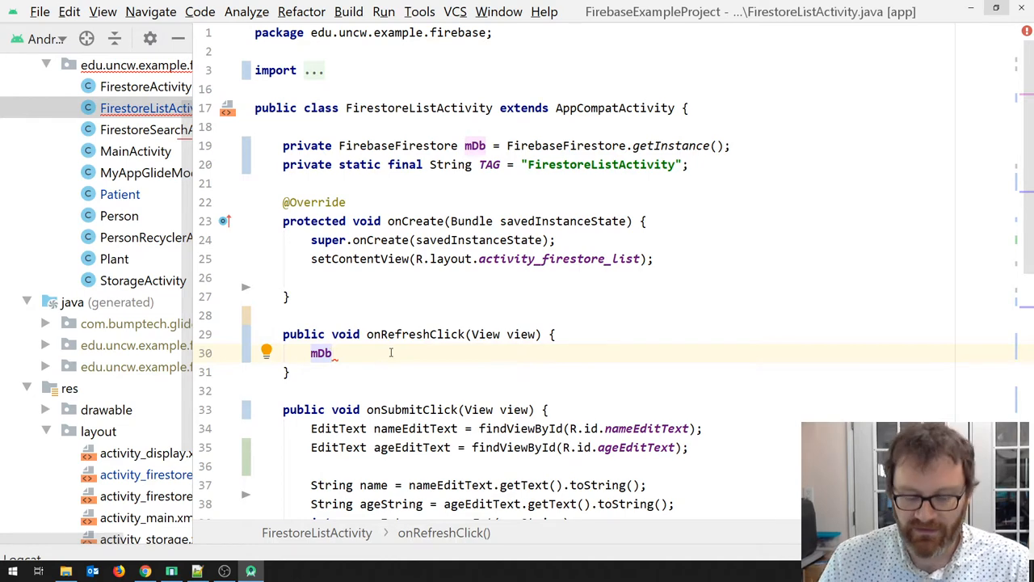
pyautogui.write('.collection()')
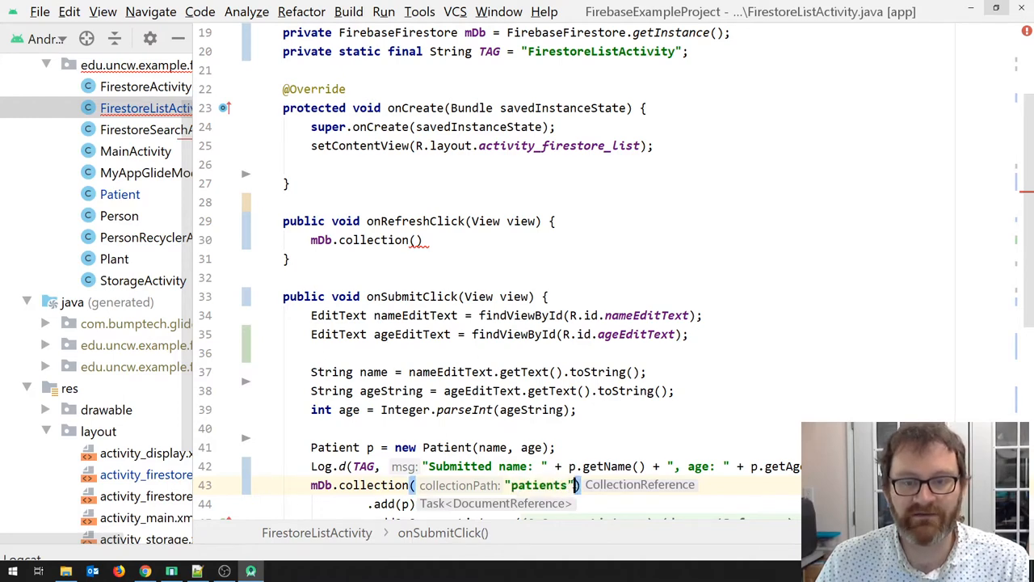
pyautogui.click(420, 240)
pyautogui.write('"patients"')
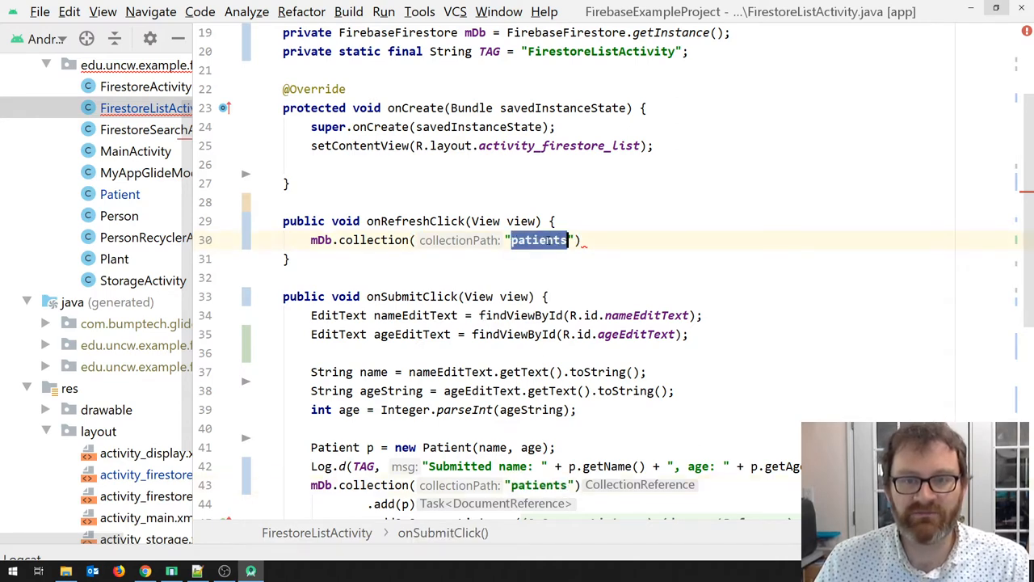
pyautogui.click(569, 275)
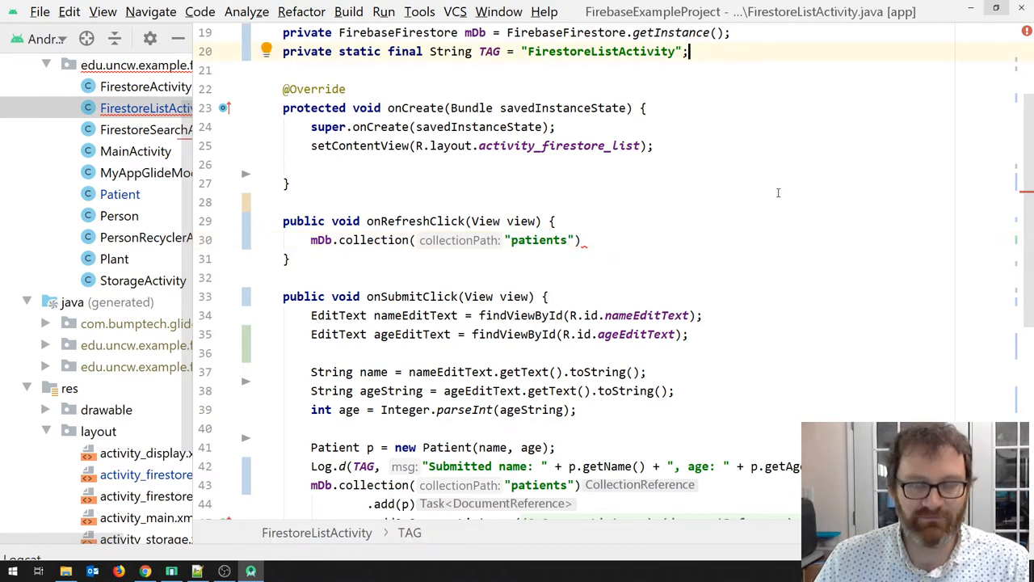
# Declare private static final String PATIENTS = "patients" below the TAG constant
pyautogui.write('private static')
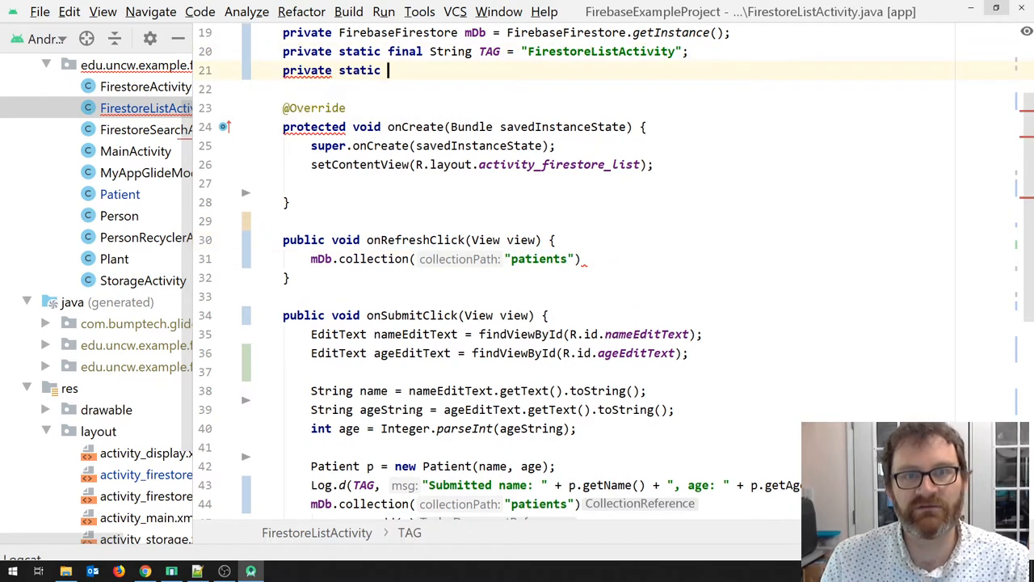
pyautogui.write('final String PATIENTS =')
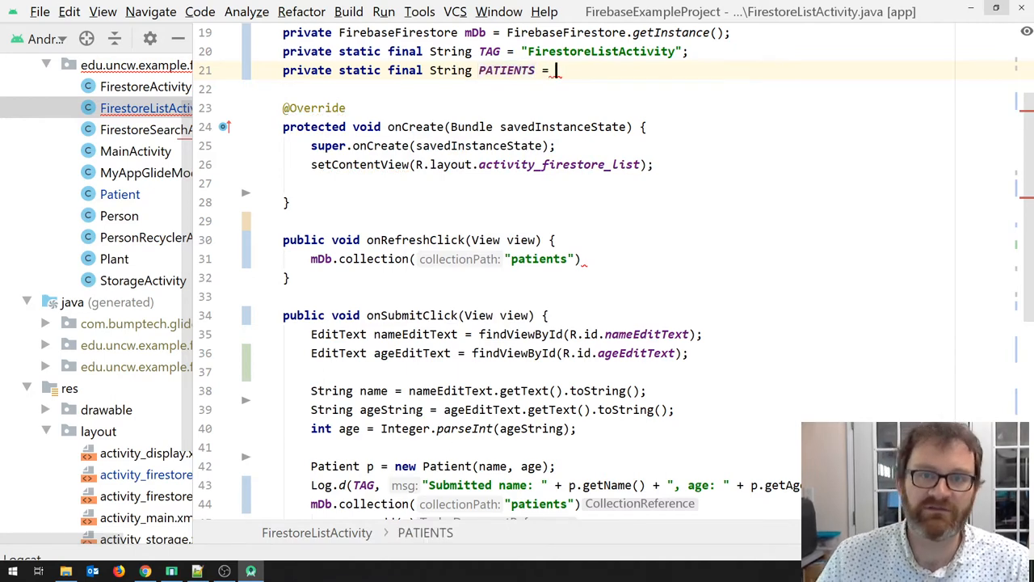
pyautogui.doubleClick(538, 258)
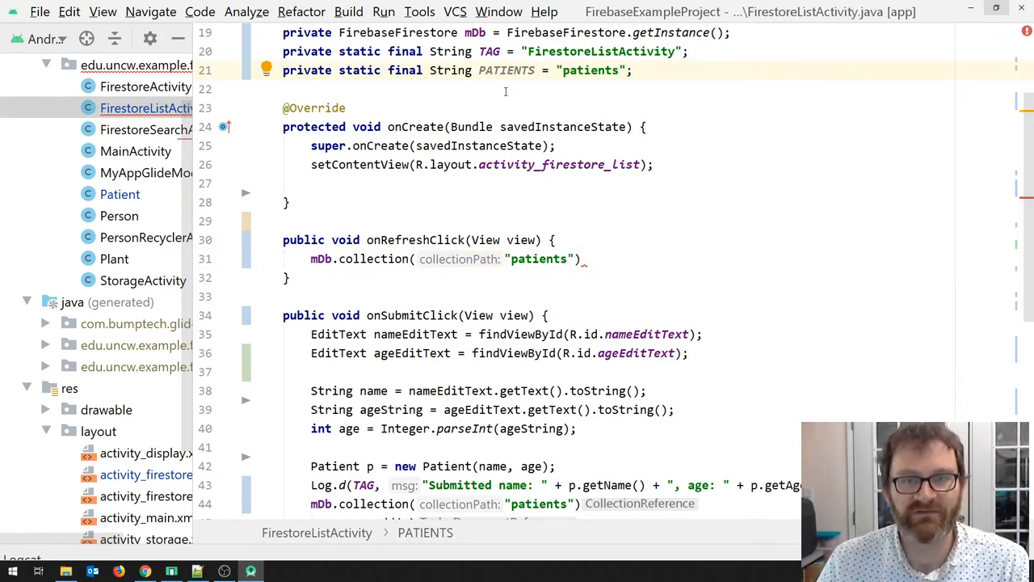
pyautogui.doubleClick(506, 70)
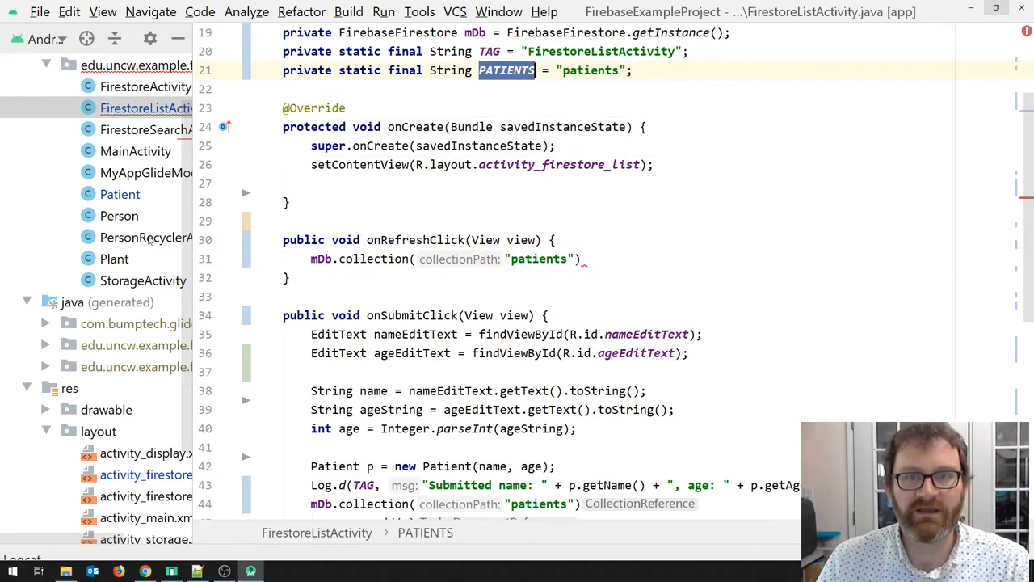
# Replace the "patients" literal in onRefreshClick with PATIENTS and append .get()
pyautogui.click(267, 70)
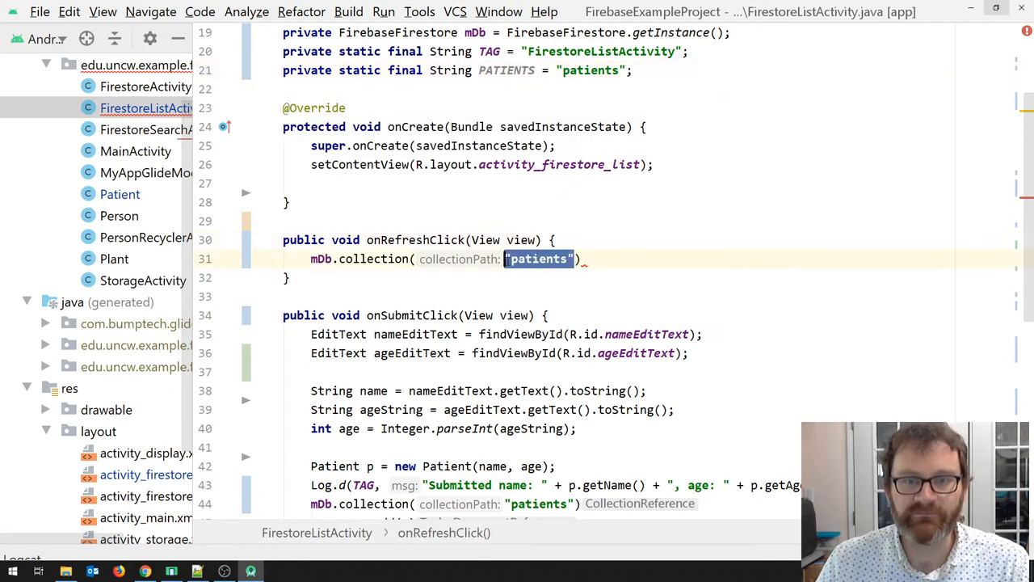
pyautogui.write('PATIENTS)')
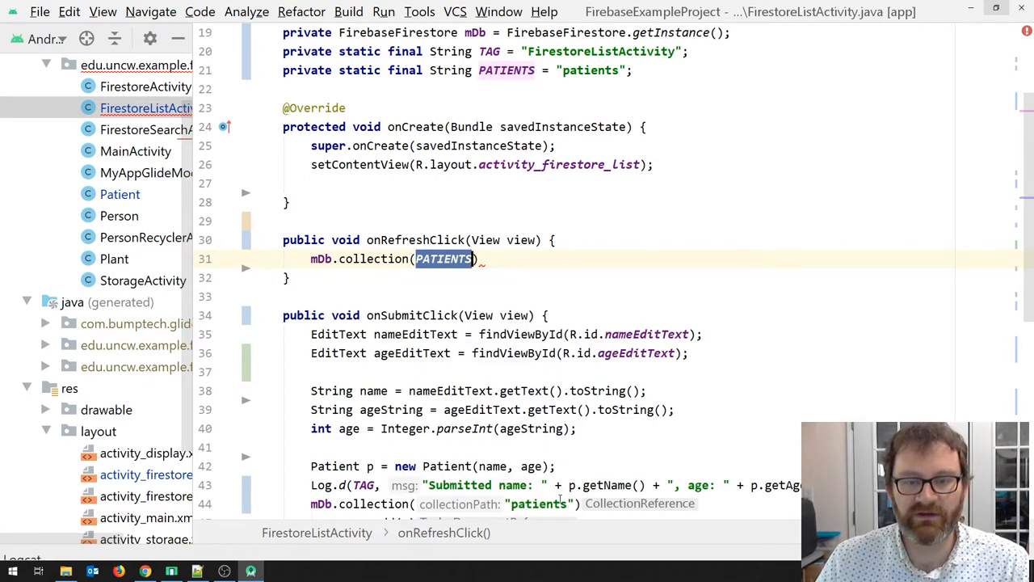
pyautogui.click(418, 503)
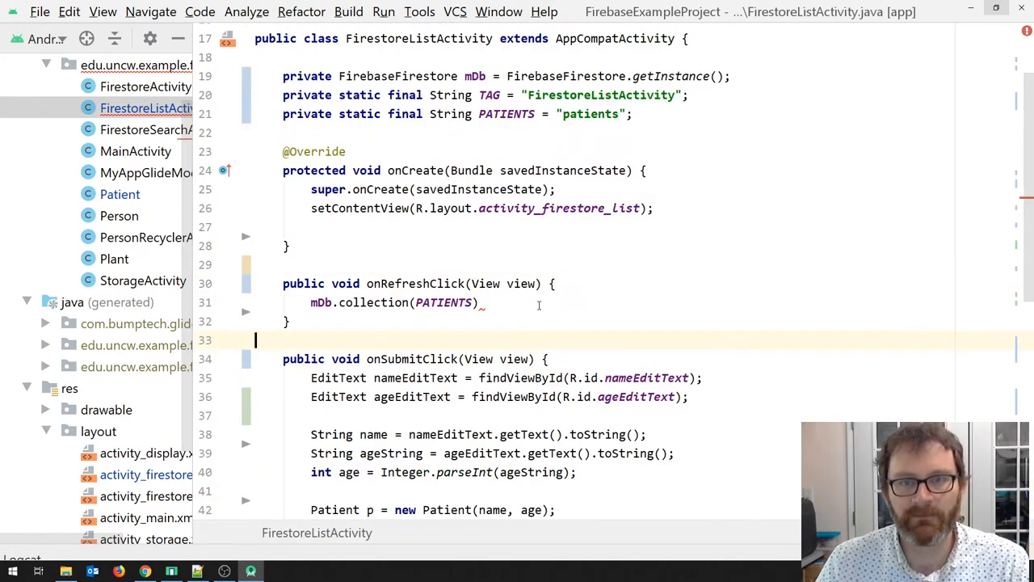
pyautogui.click(476, 302)
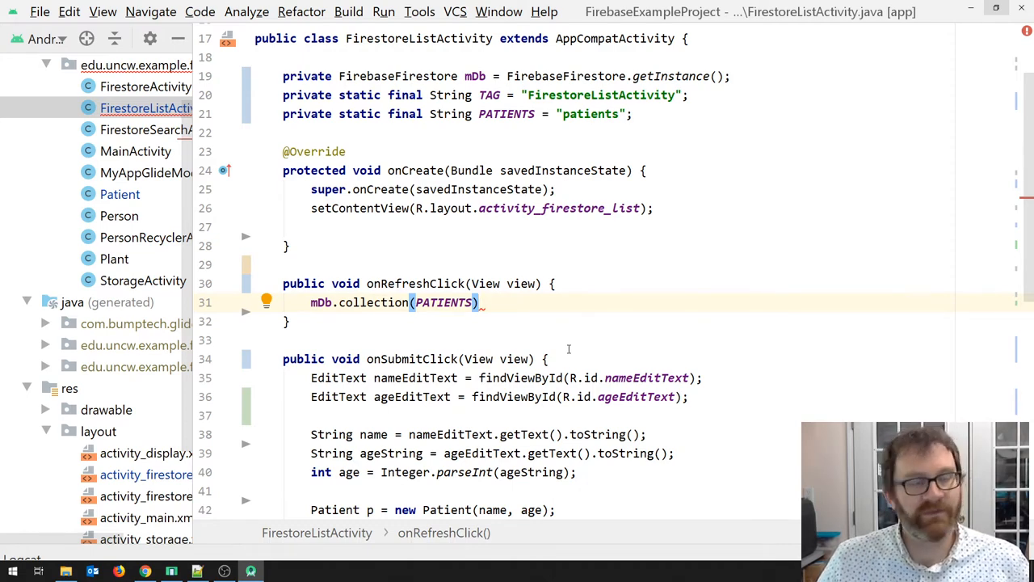
pyautogui.write('.get();')
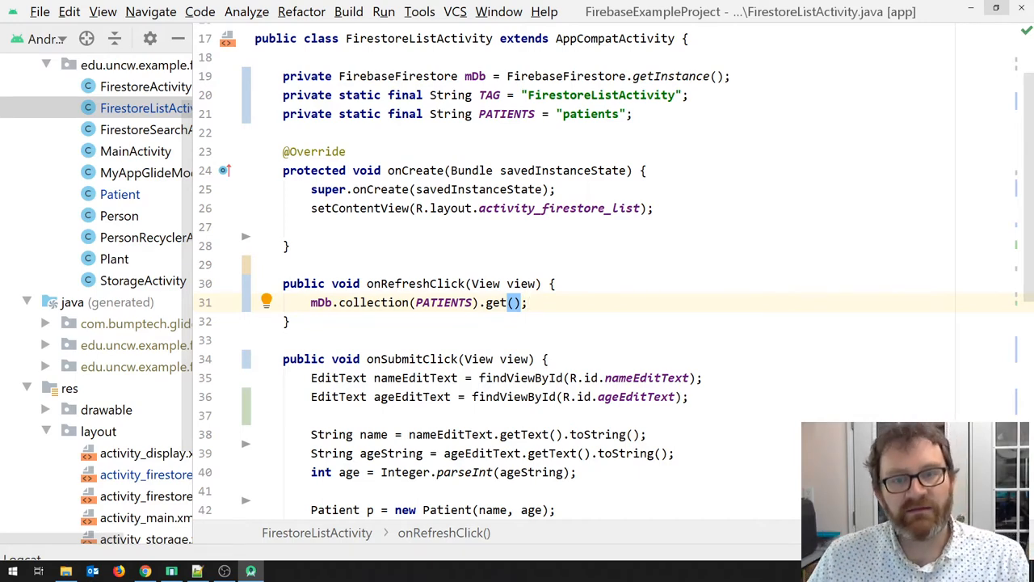
pyautogui.doubleClick(496, 303)
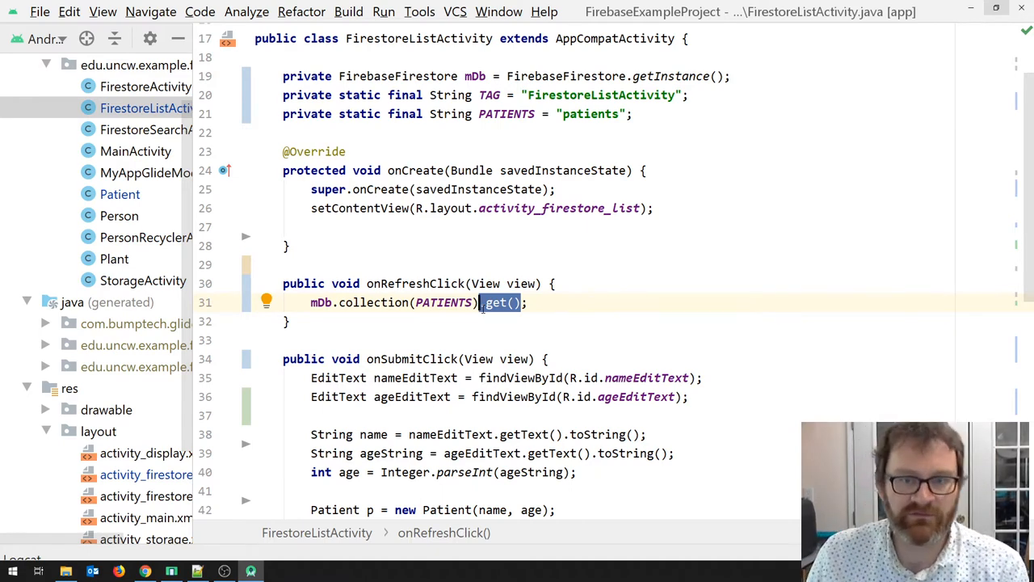
pyautogui.click(287, 321)
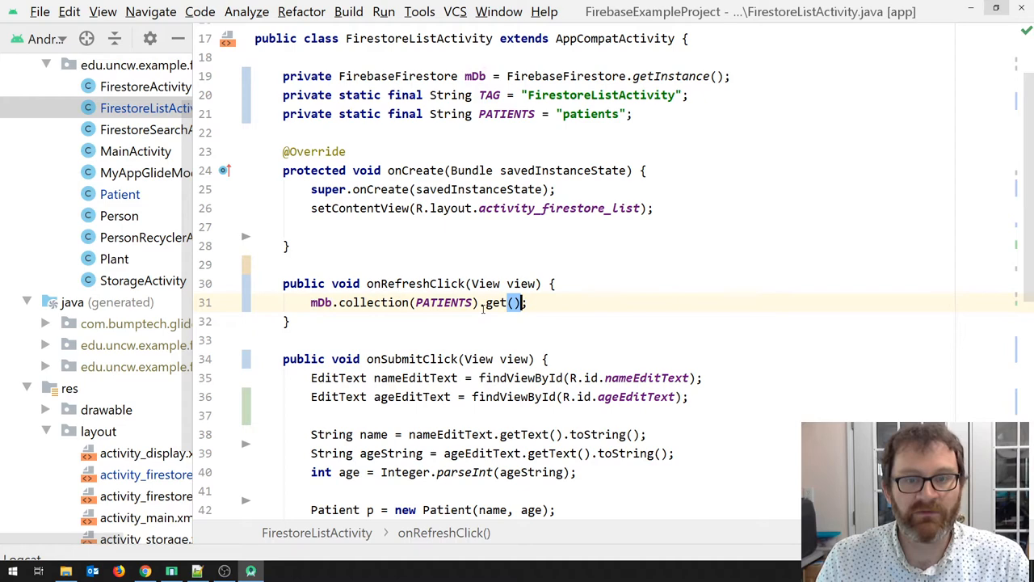
# Chain .addOnSuccessListener(new OnSuccessListener<QuerySnapshot>) with an empty onSuccess onto get()
pyautogui.press('Enter')
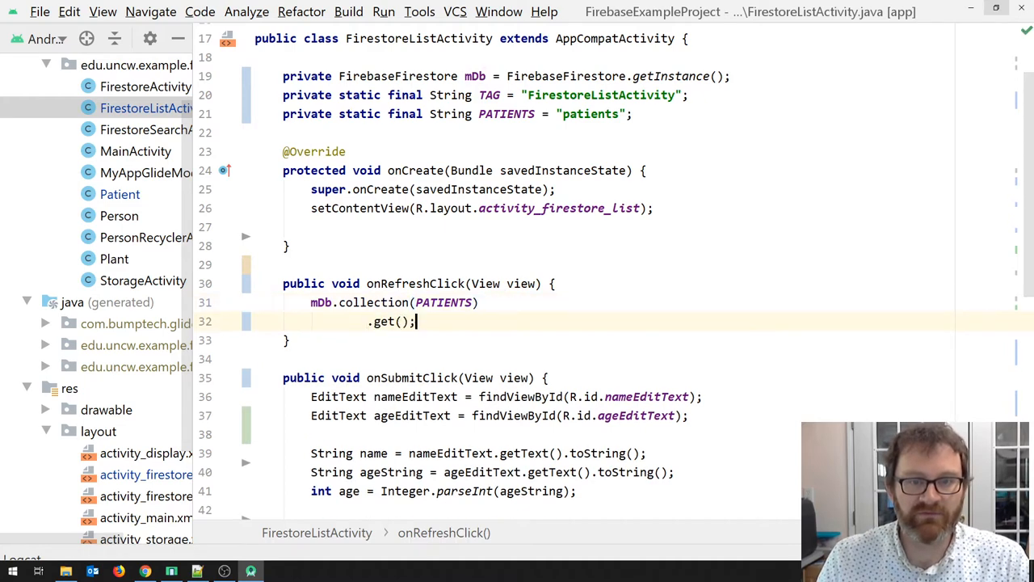
pyautogui.press('Return')
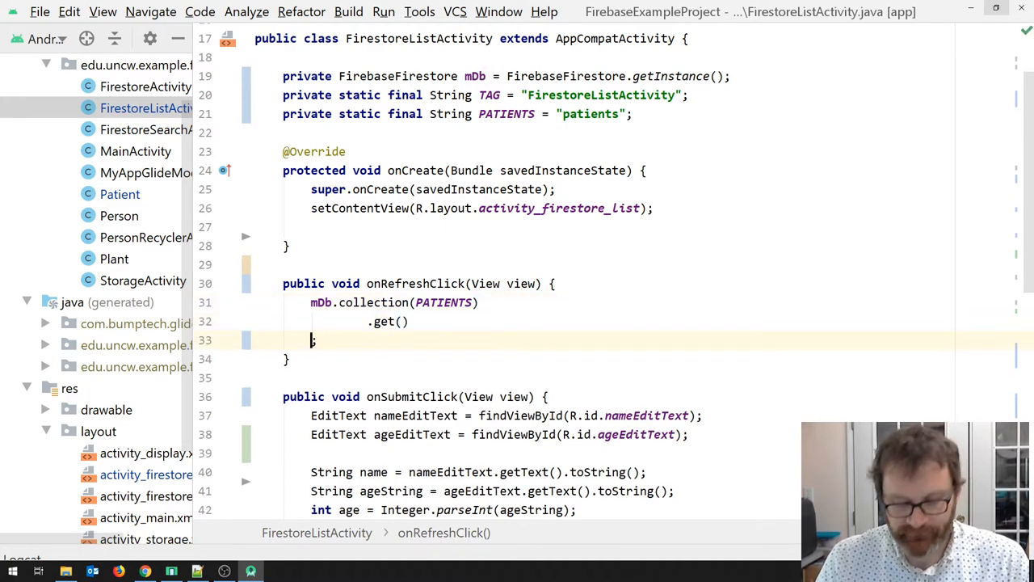
pyautogui.write(';')
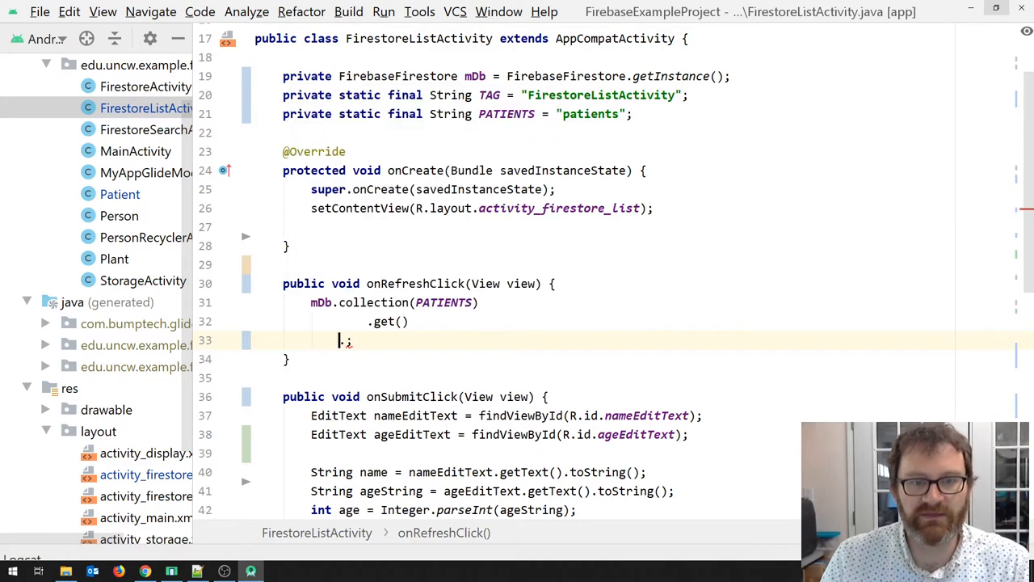
pyautogui.write('addOnSuccessListener(')
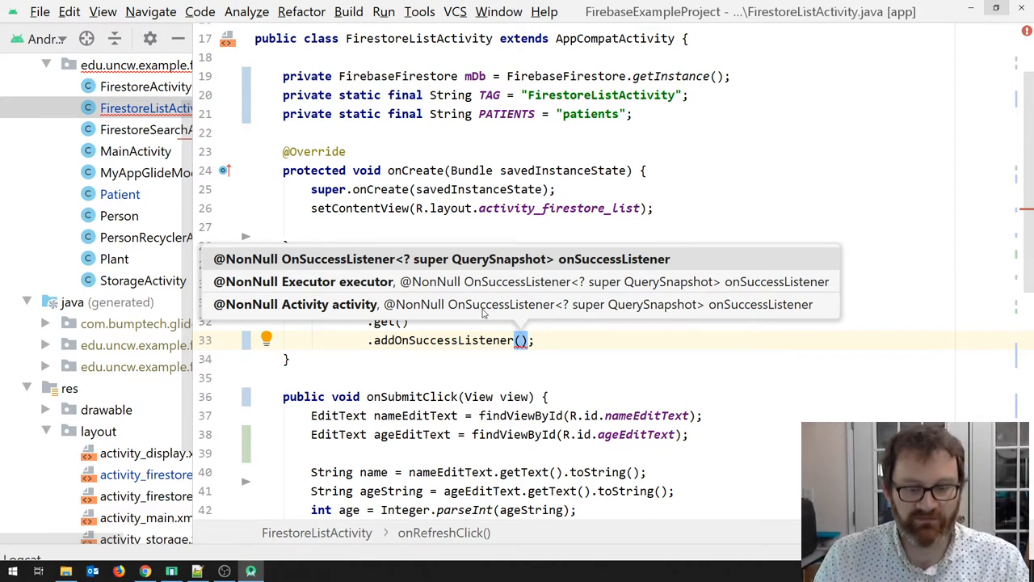
pyautogui.write('new O')
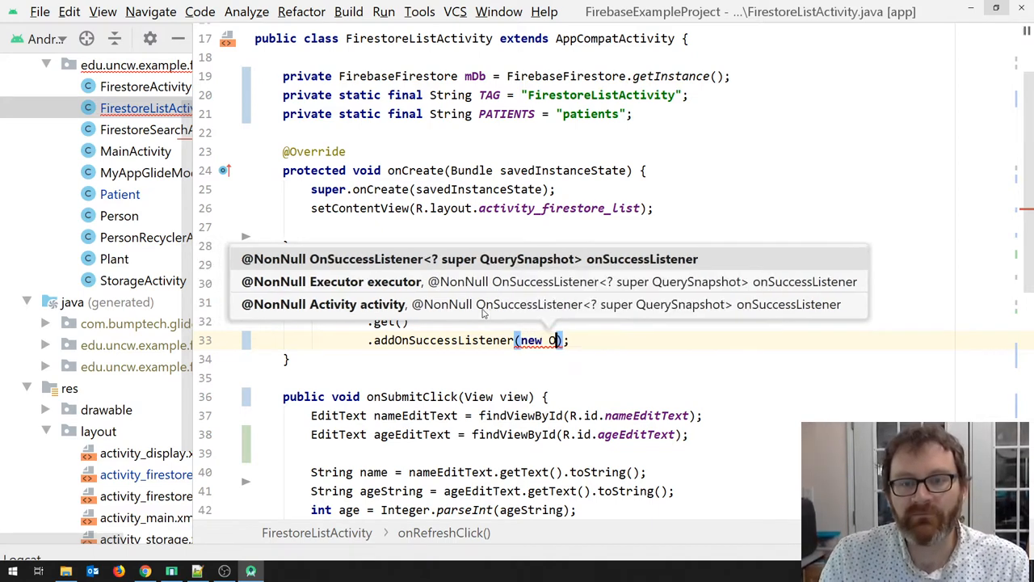
pyautogui.write('On')
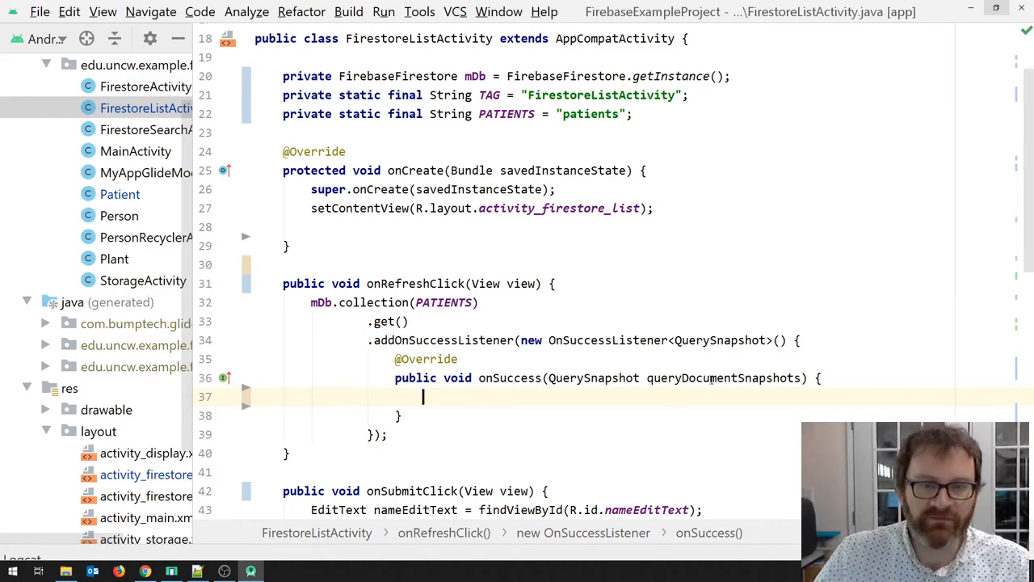
pyautogui.doubleClick(594, 378)
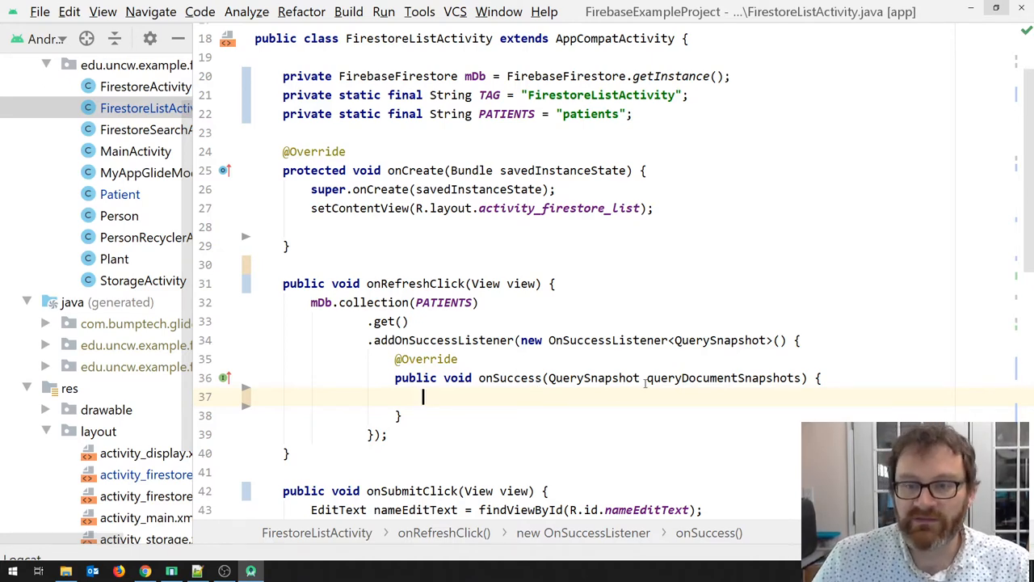
# Inside onSuccess, write for (QueryDocumentSnapshot document : queryDocumentSnapshots) and start a Log call
pyautogui.doubleClick(723, 378)
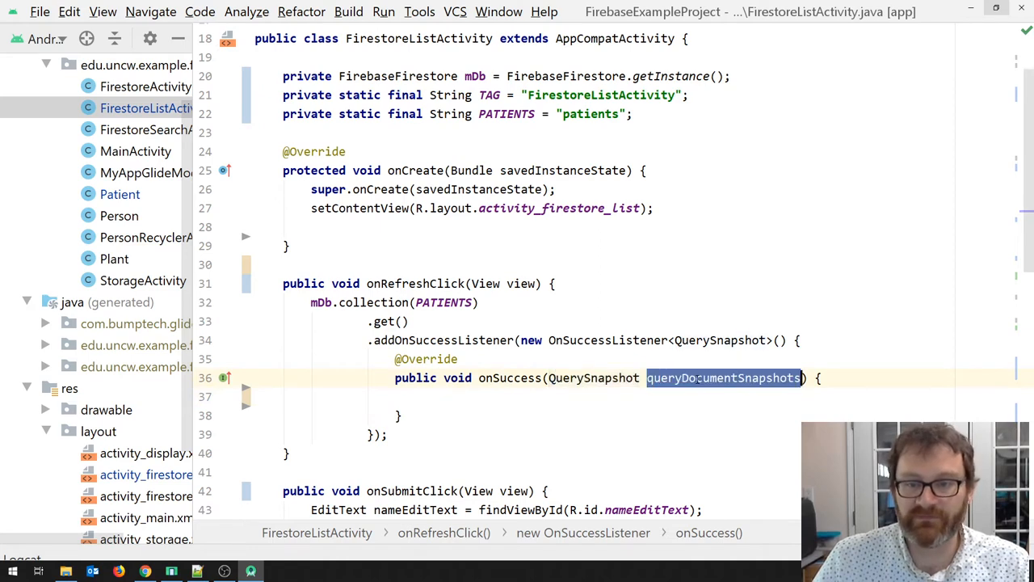
pyautogui.doubleClick(593, 377)
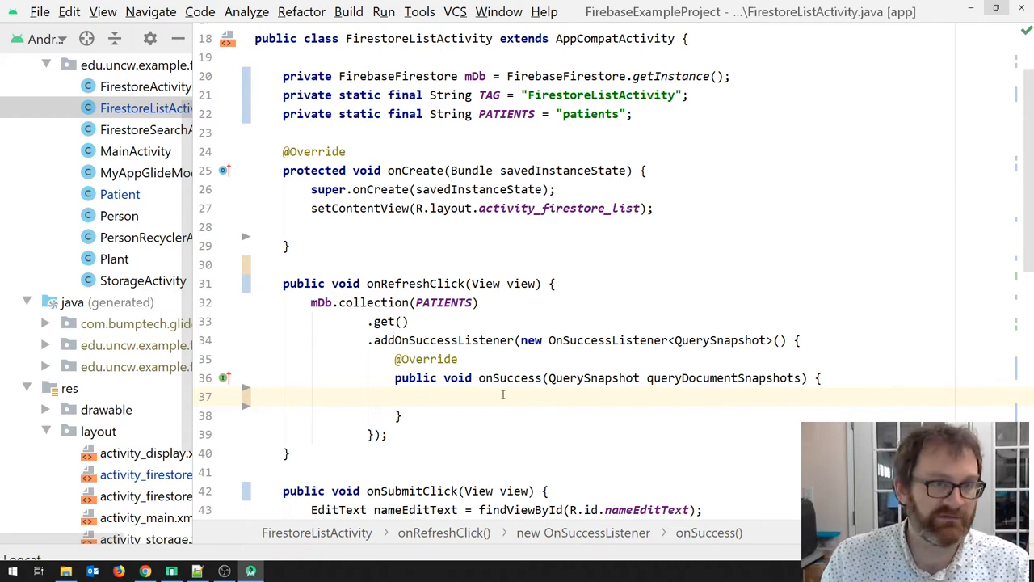
pyautogui.write('for (')
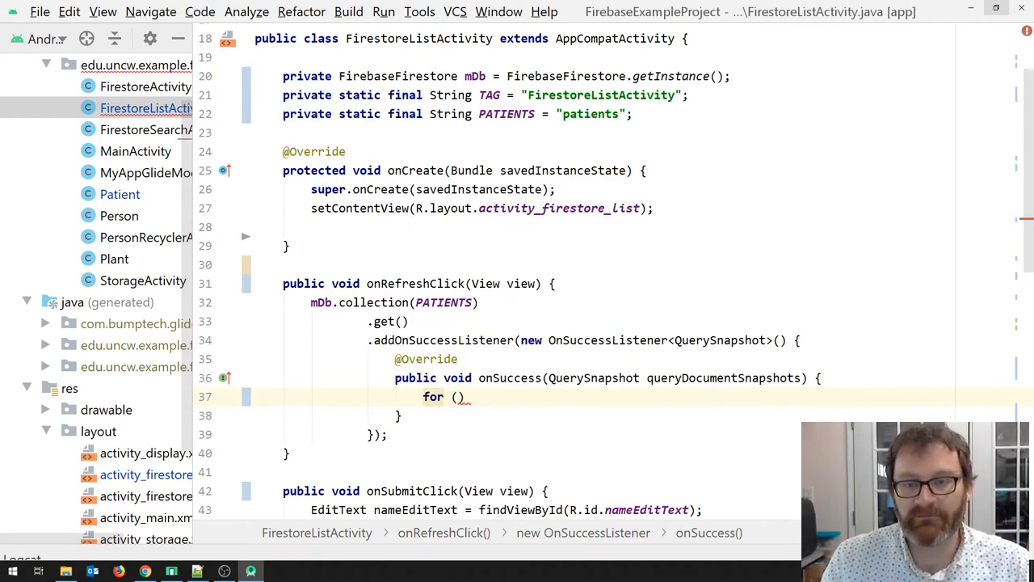
pyautogui.write('QueryDocumentSnapshot')
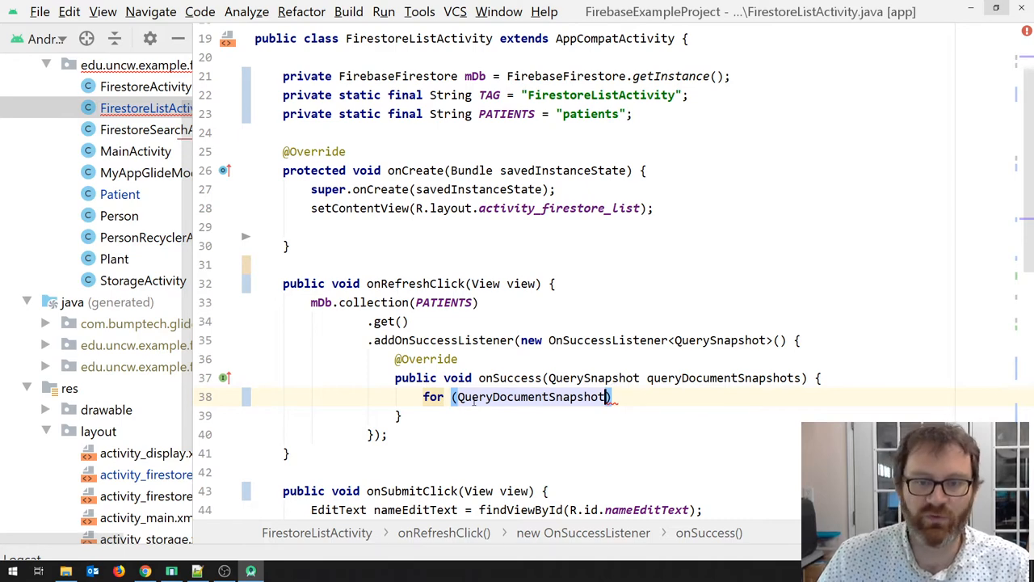
pyautogui.moveTo(606, 396)
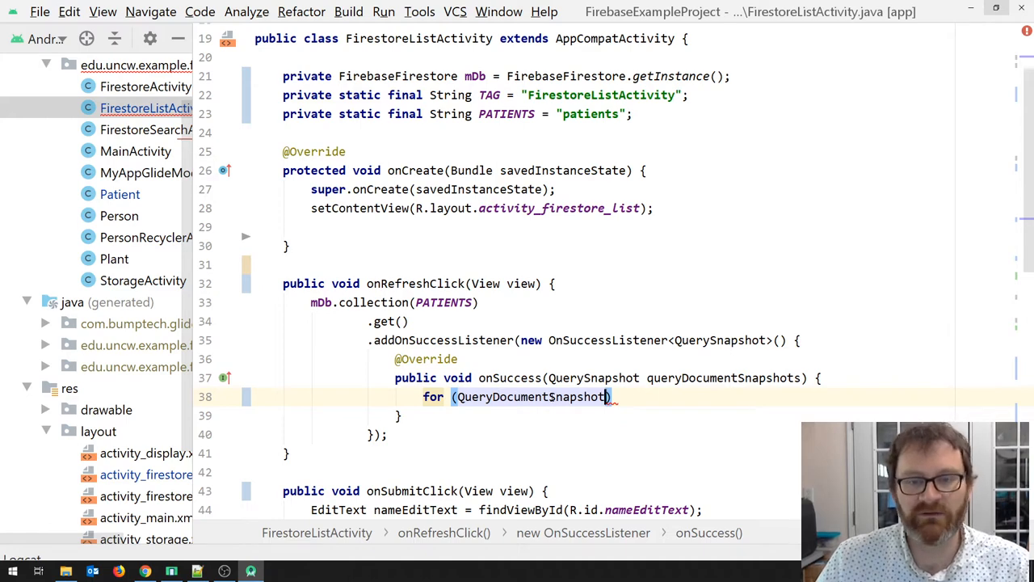
pyautogui.moveTo(775, 471)
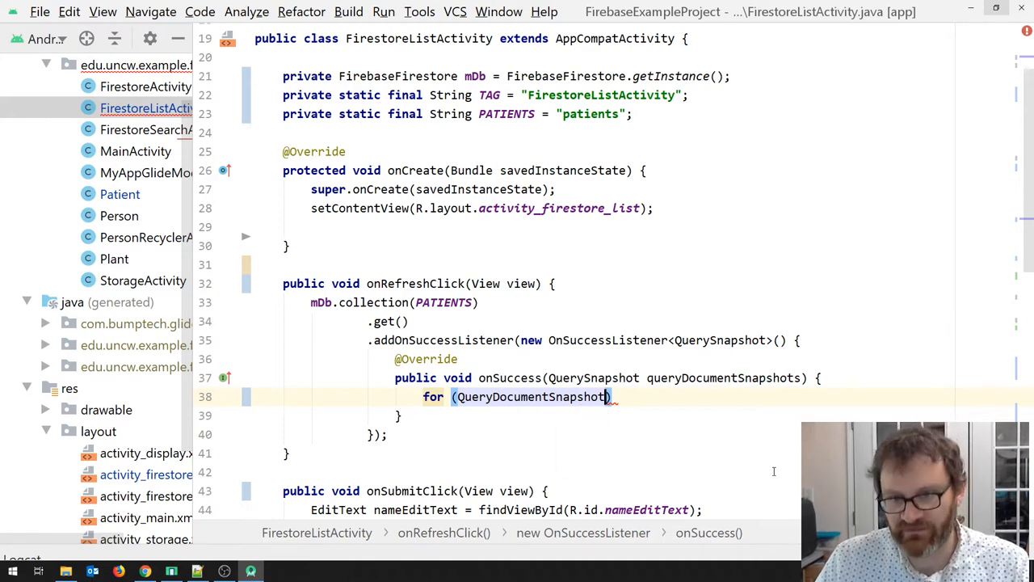
pyautogui.write('document:')
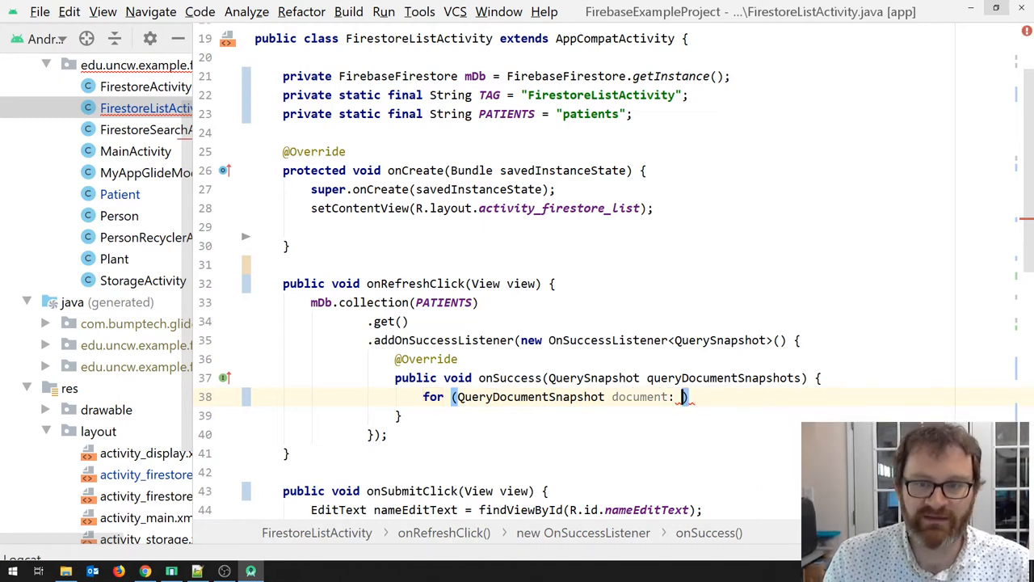
pyautogui.write('queryDocumentSnapshots')
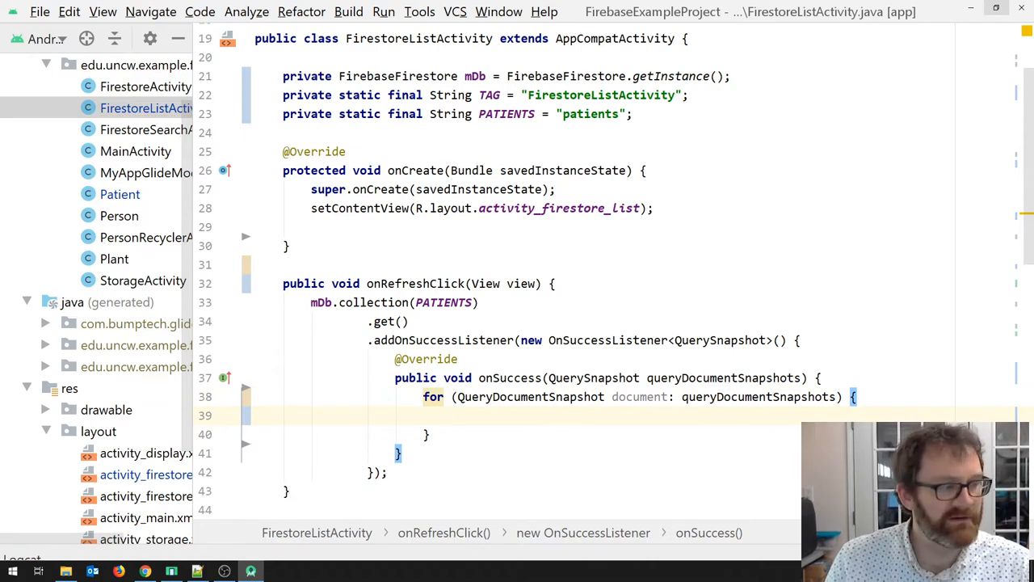
pyautogui.write('Log.d(TAG,')
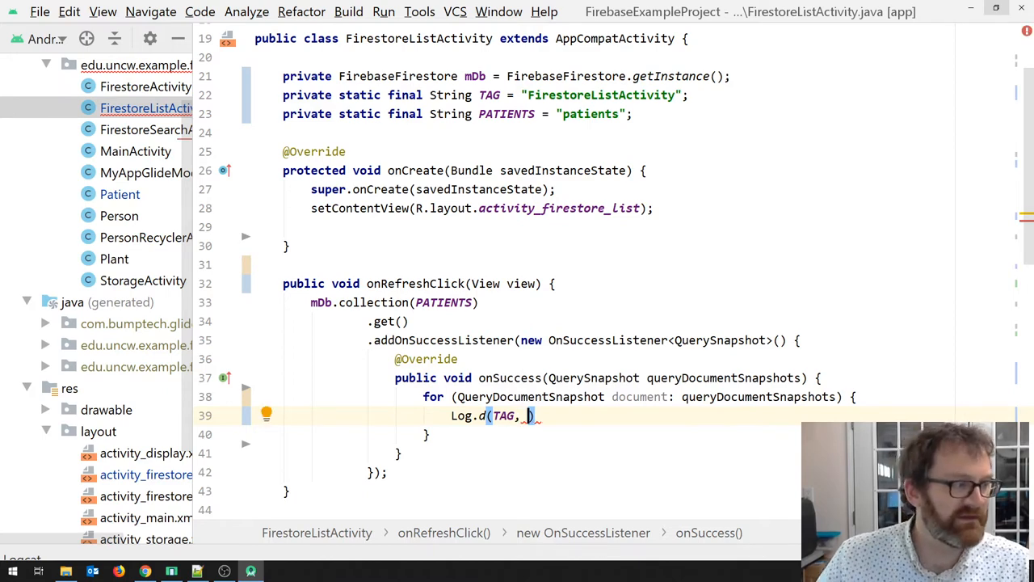
# Type Log.d(TAG, document.getId() + " => " + document.get…, then inspect a patients document in Firebase
pyautogui.write('d')
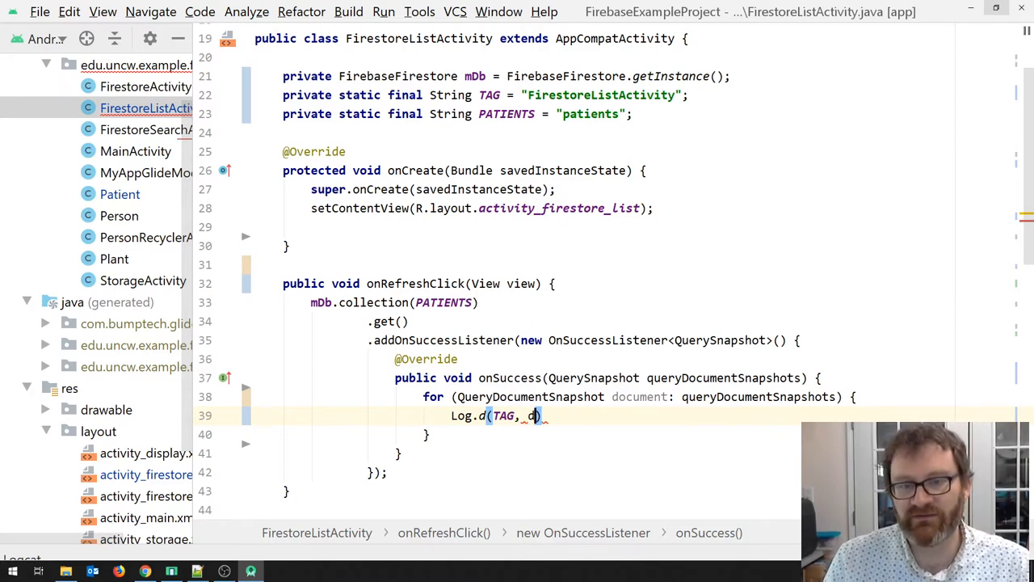
pyautogui.write('ocument.getId(')
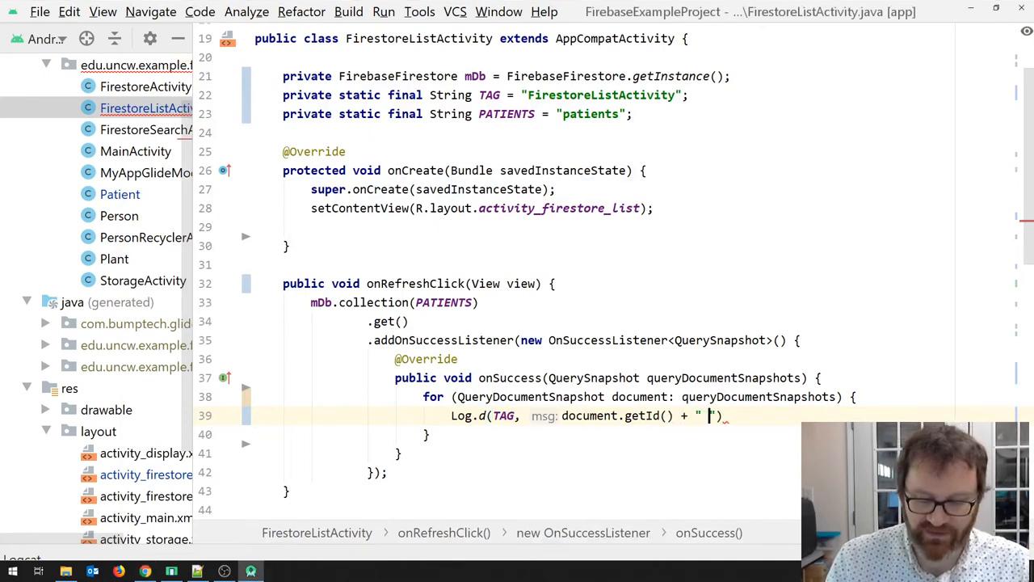
pyautogui.write('= >')
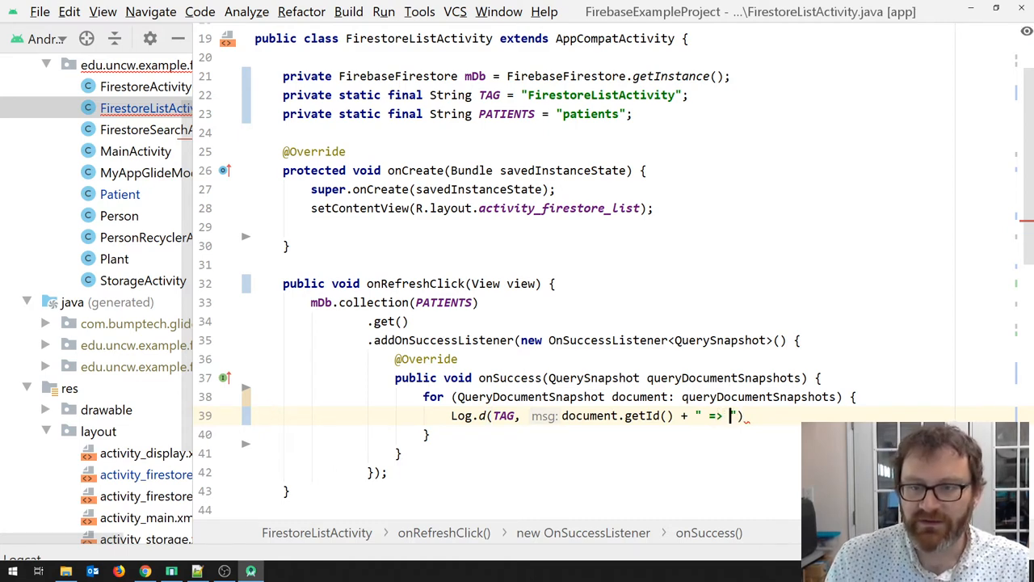
pyautogui.write('+')
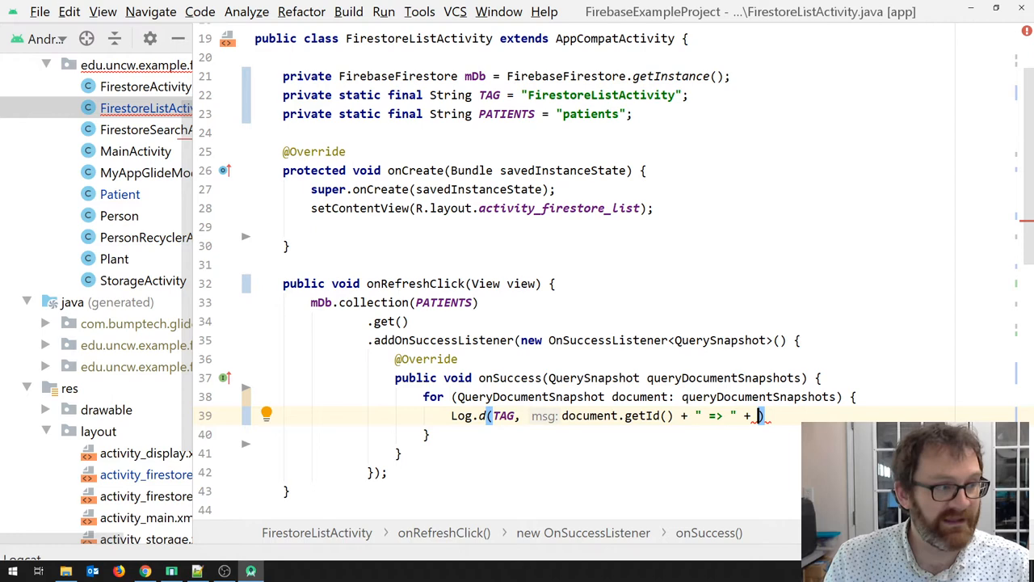
pyautogui.write('document.get')
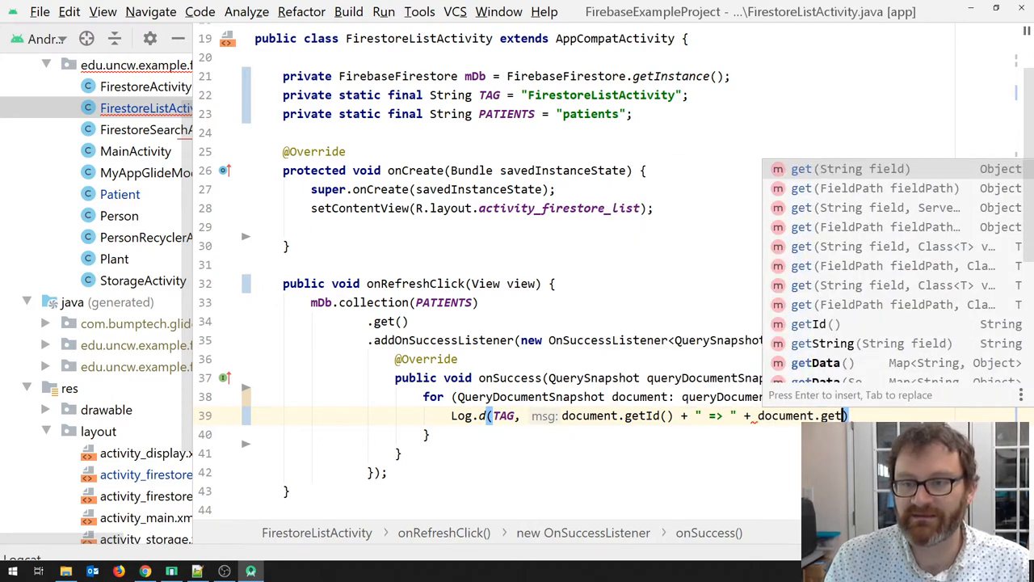
pyautogui.click(822, 362)
pyautogui.write('Da')
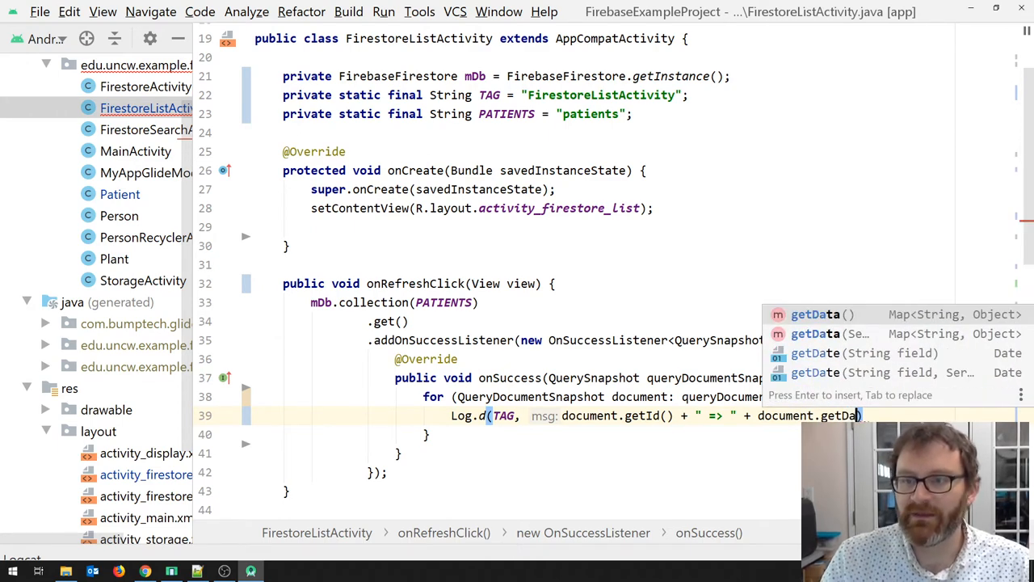
pyautogui.moveTo(894, 321)
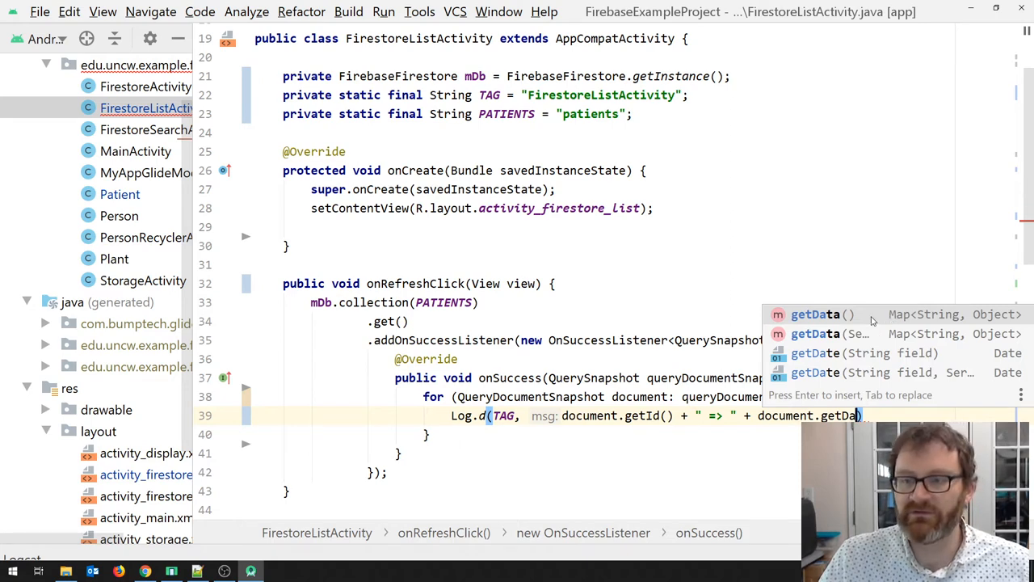
pyautogui.moveTo(912, 322)
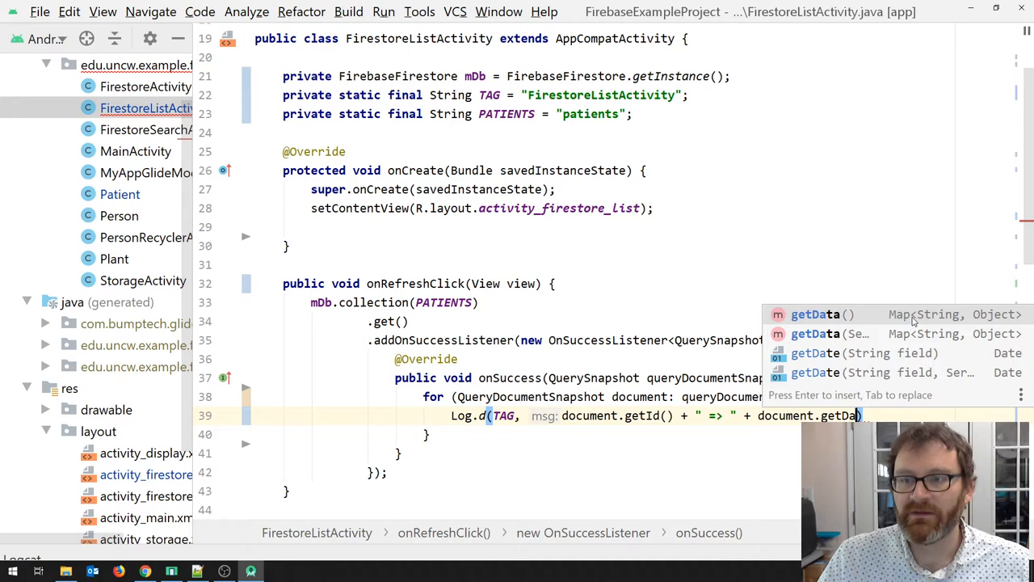
pyautogui.moveTo(946, 322)
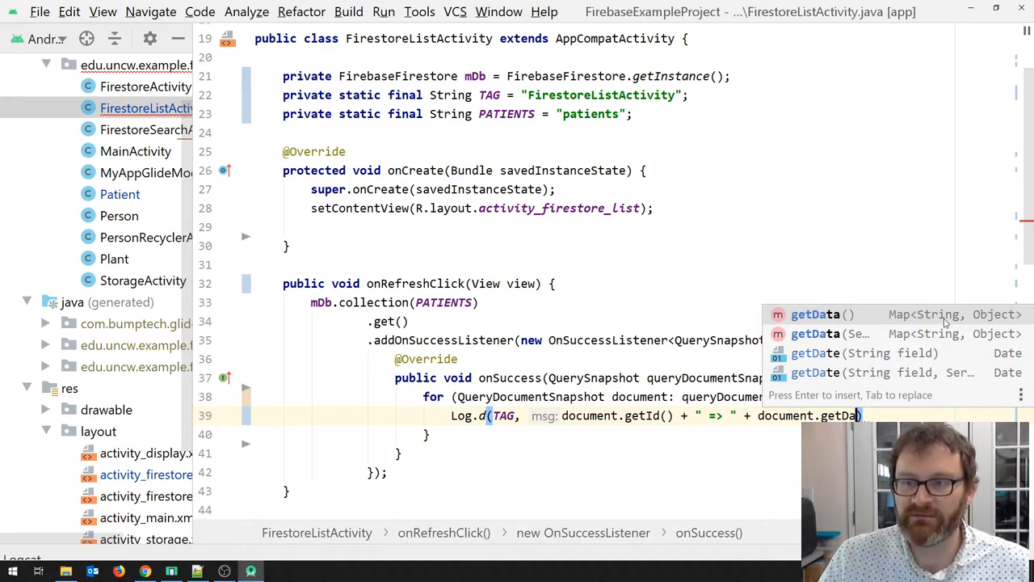
pyautogui.click(145, 571)
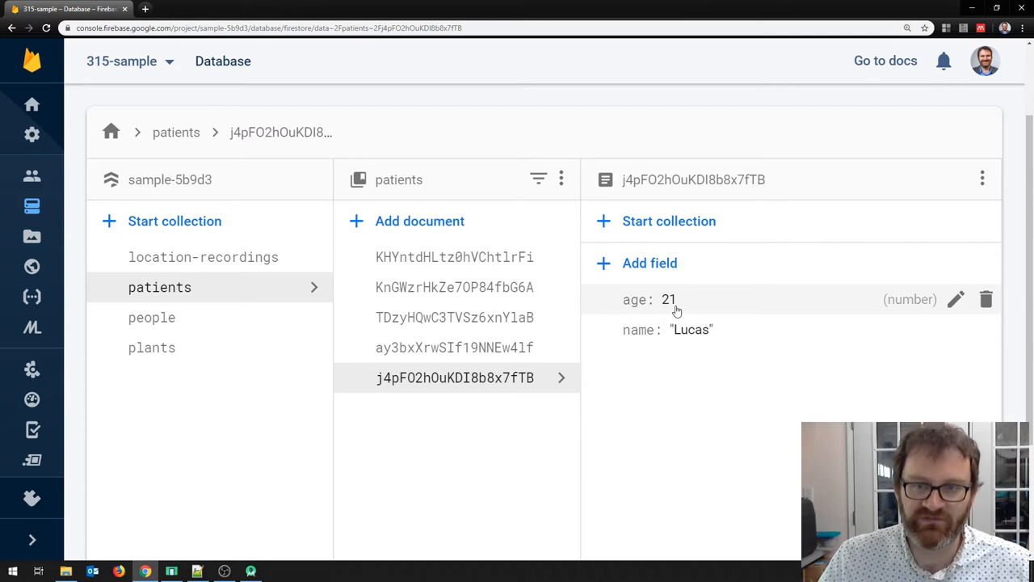
pyautogui.moveTo(523, 64)
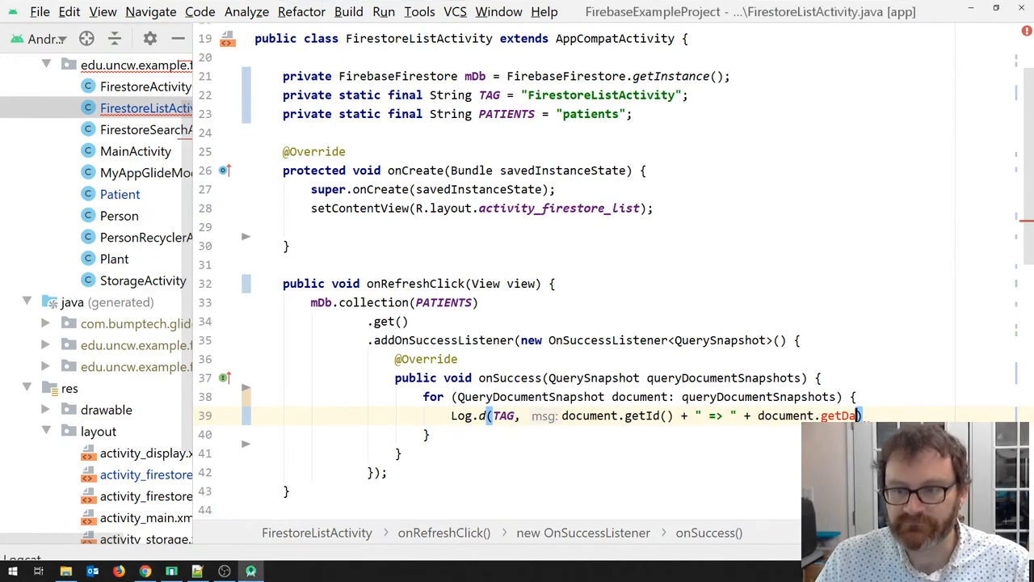
# End the log with document.getData(), rerun the app, and tap REFRESH on the Firestore list screen
pyautogui.write('ta());')
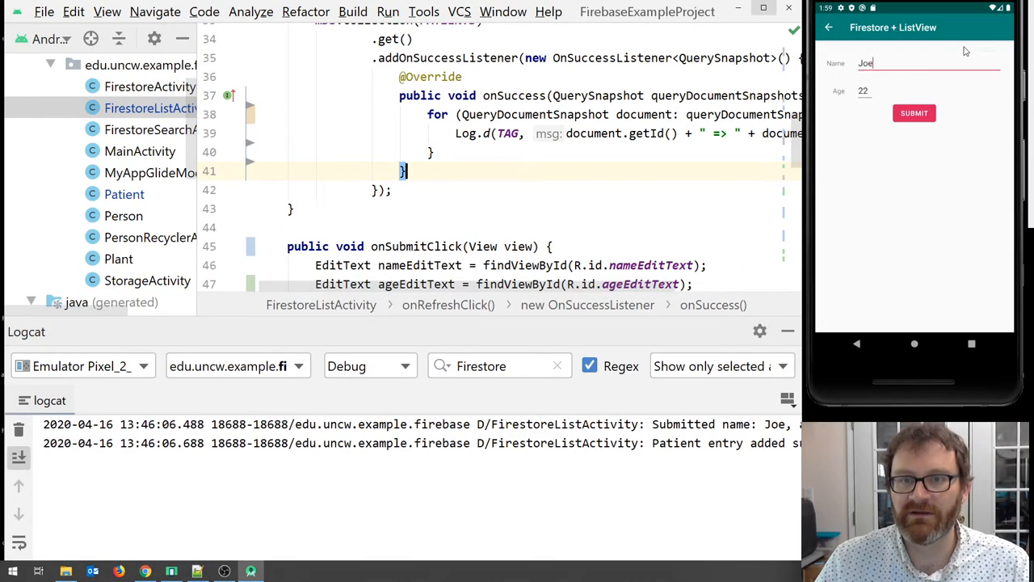
pyautogui.click(388, 11)
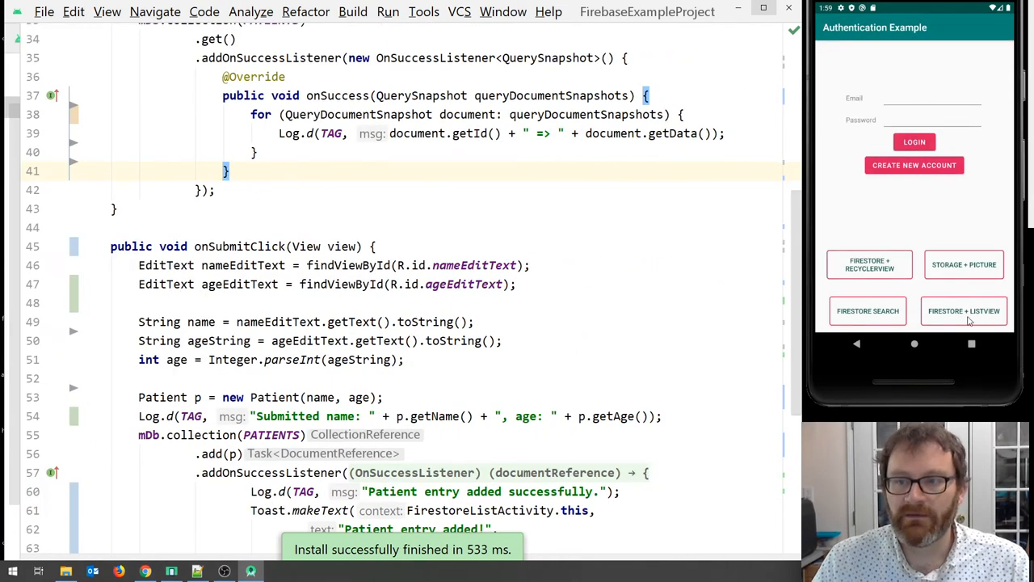
pyautogui.click(964, 311)
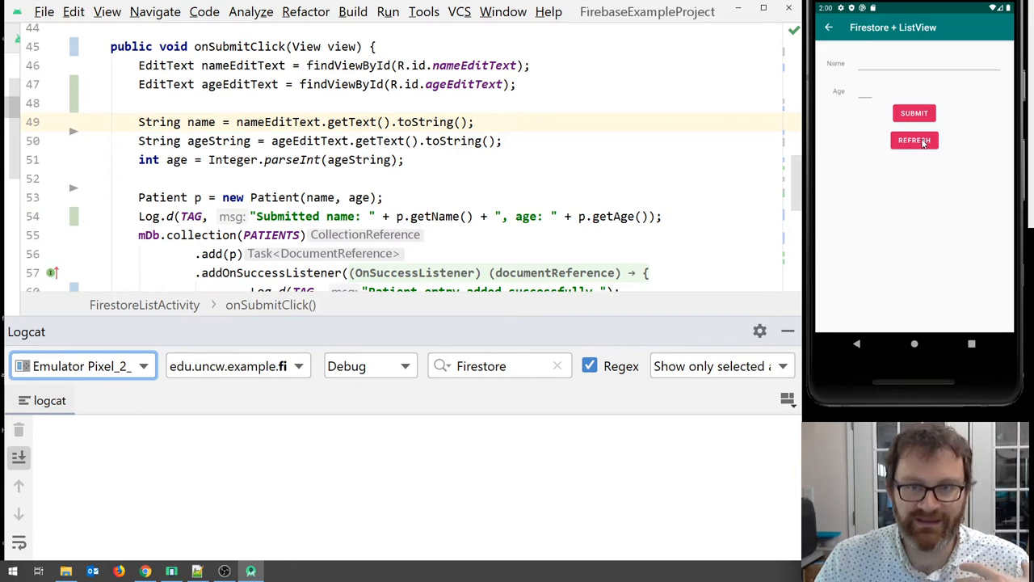
pyautogui.scroll(-3)
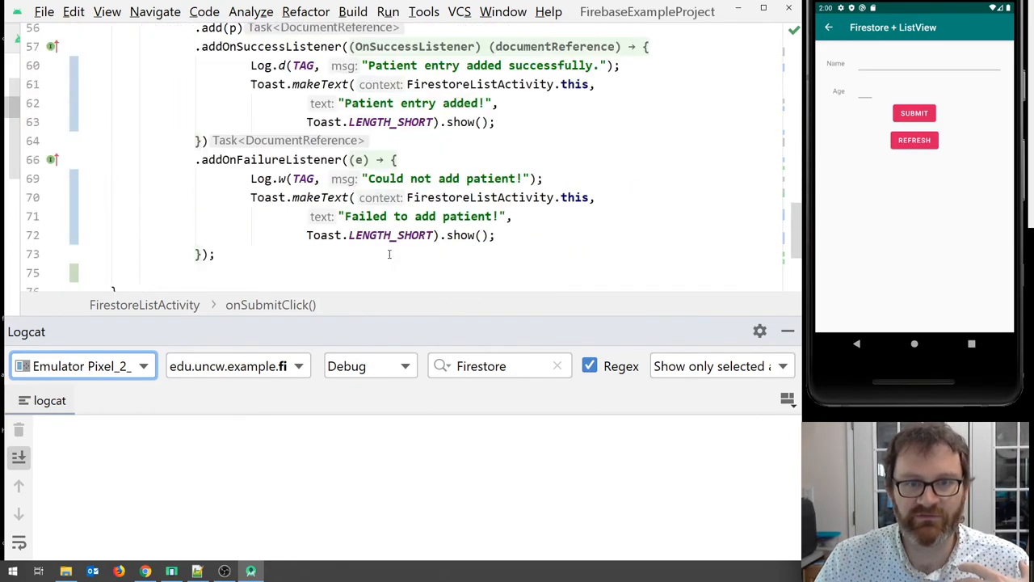
pyautogui.scroll(3)
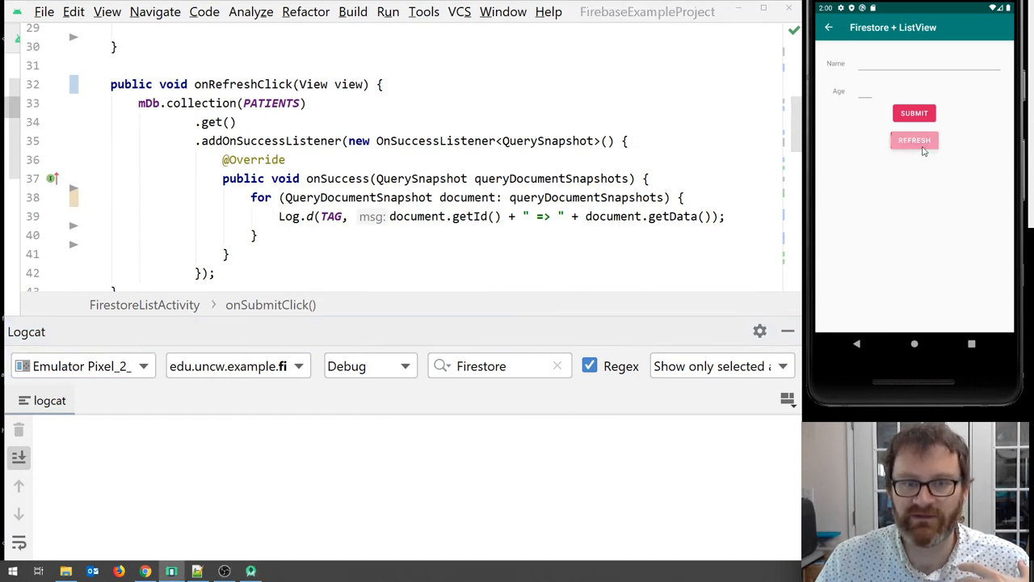
pyautogui.click(914, 140)
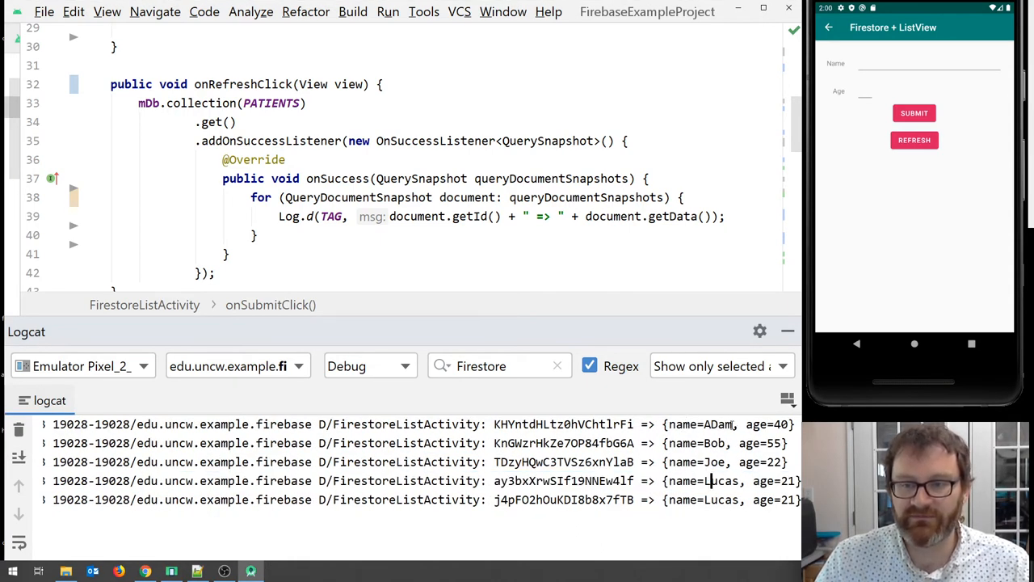
pyautogui.moveTo(638, 410)
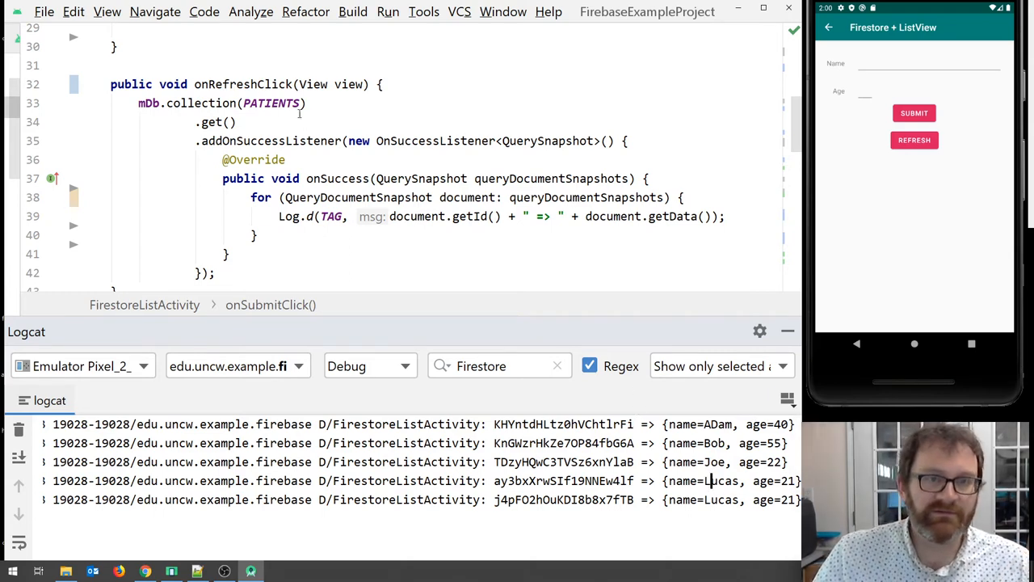
pyautogui.doubleClick(212, 122)
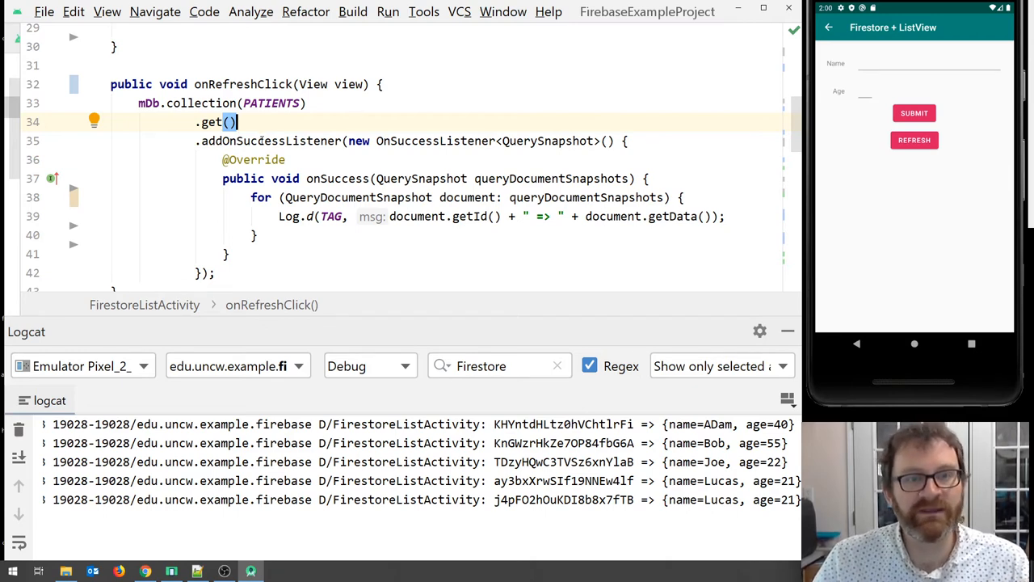
pyautogui.moveTo(720, 411)
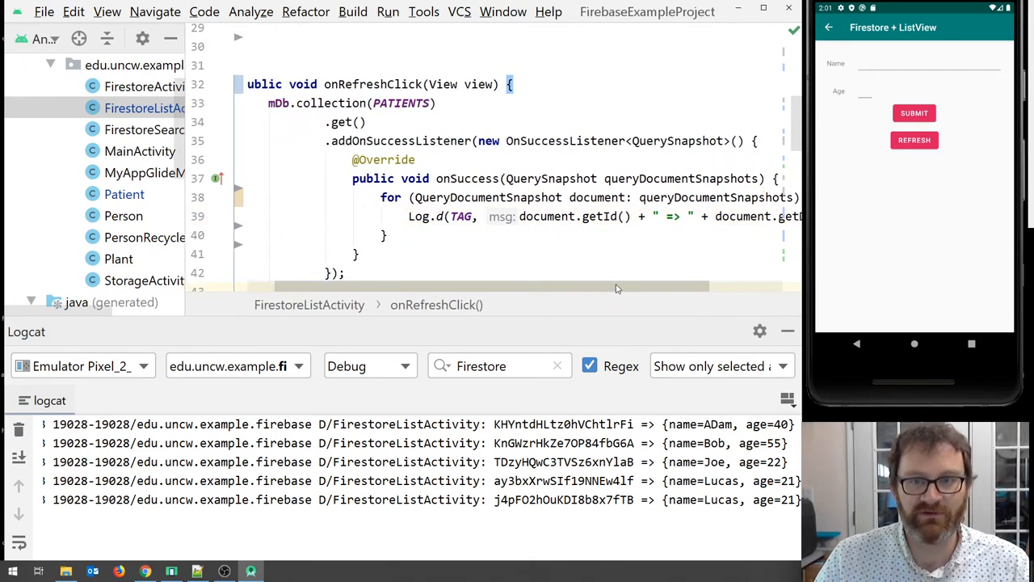
# Inside the for loop, add Patient p = document.toObject(Patient.class); using autocomplete
pyautogui.hscroll(3)
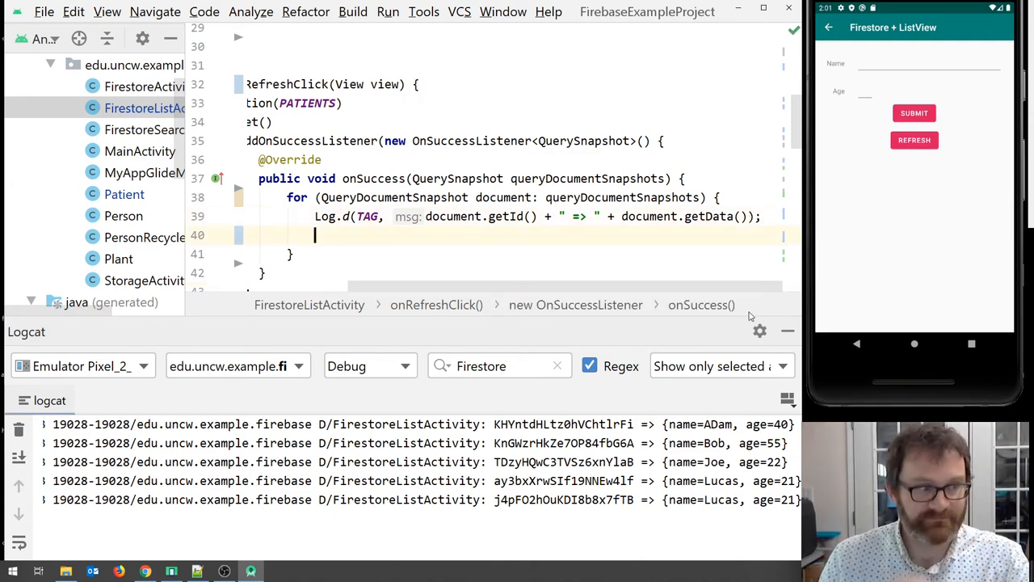
pyautogui.write('document')
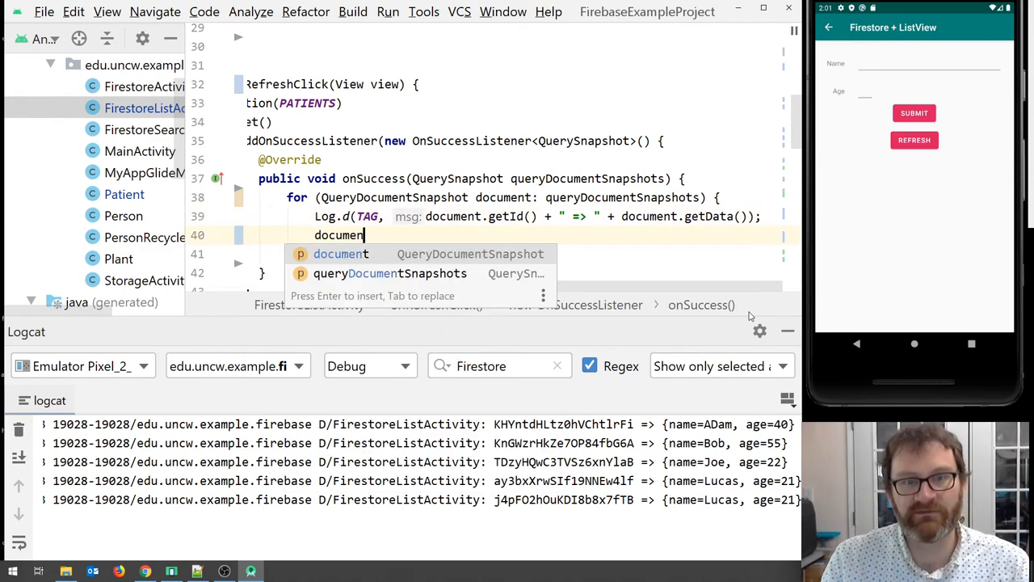
pyautogui.write('.')
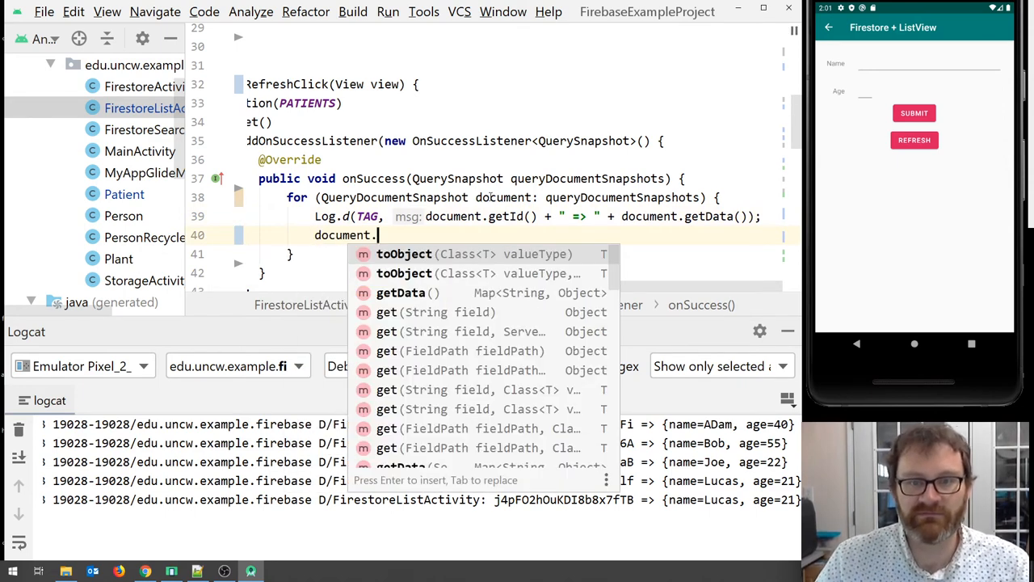
pyautogui.press('Escape')
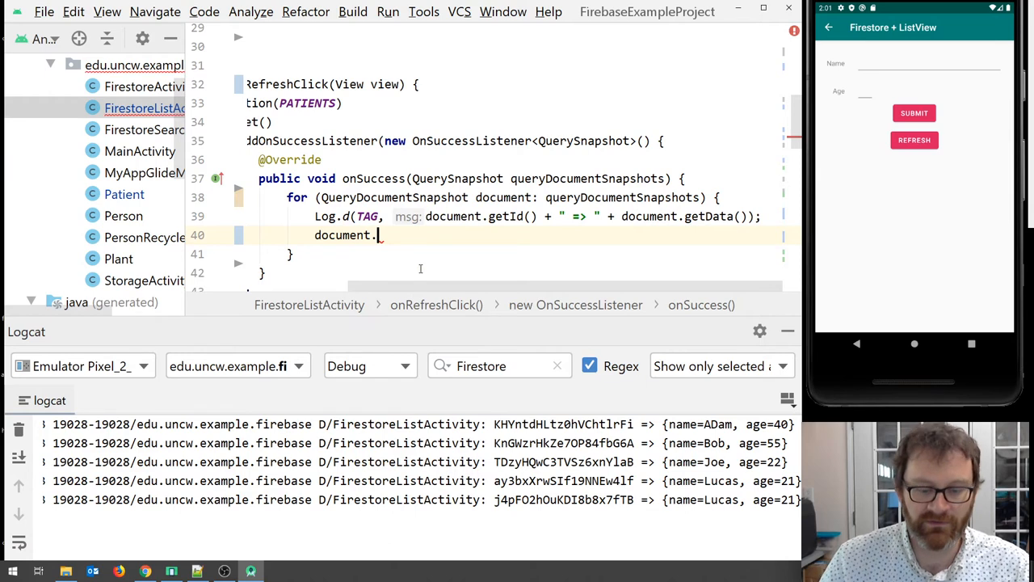
pyautogui.write('toOb')
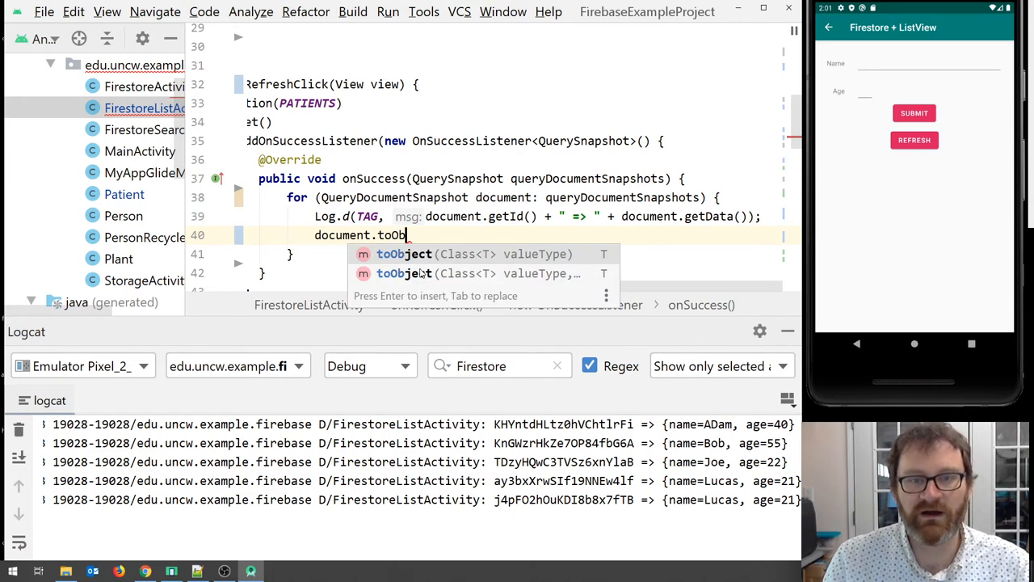
pyautogui.write('ject')
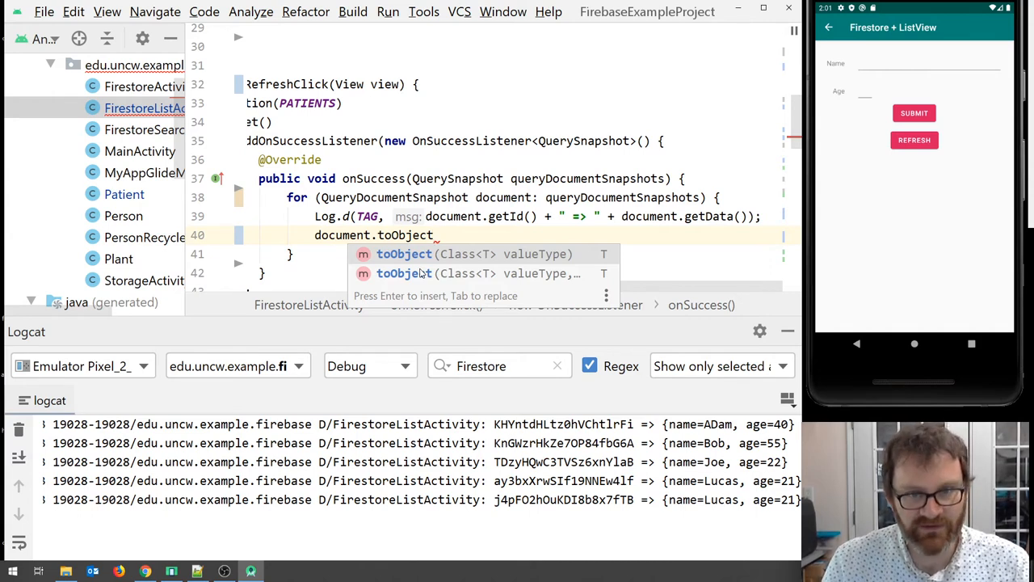
pyautogui.write('Patient.class);')
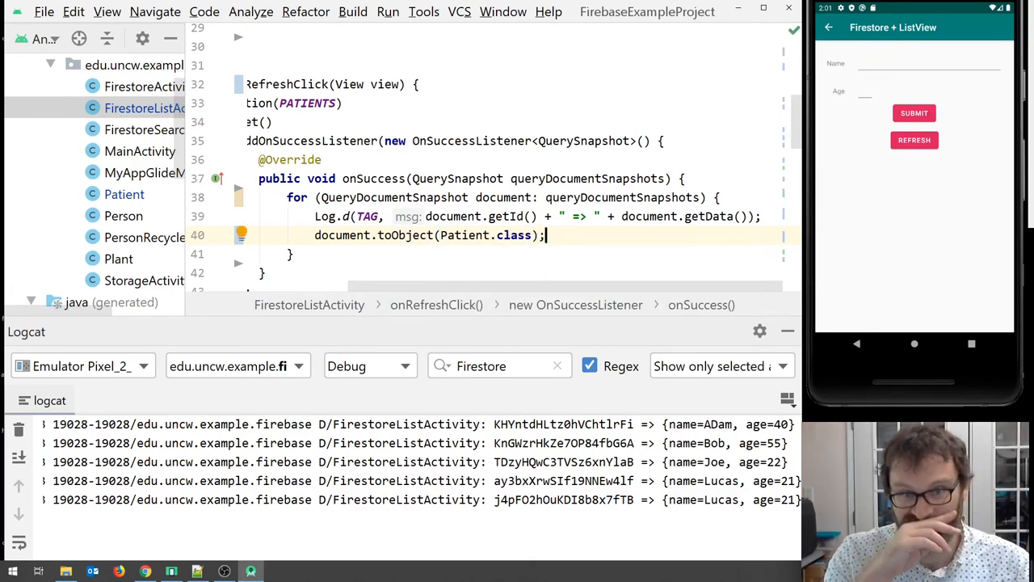
pyautogui.moveTo(117, 192)
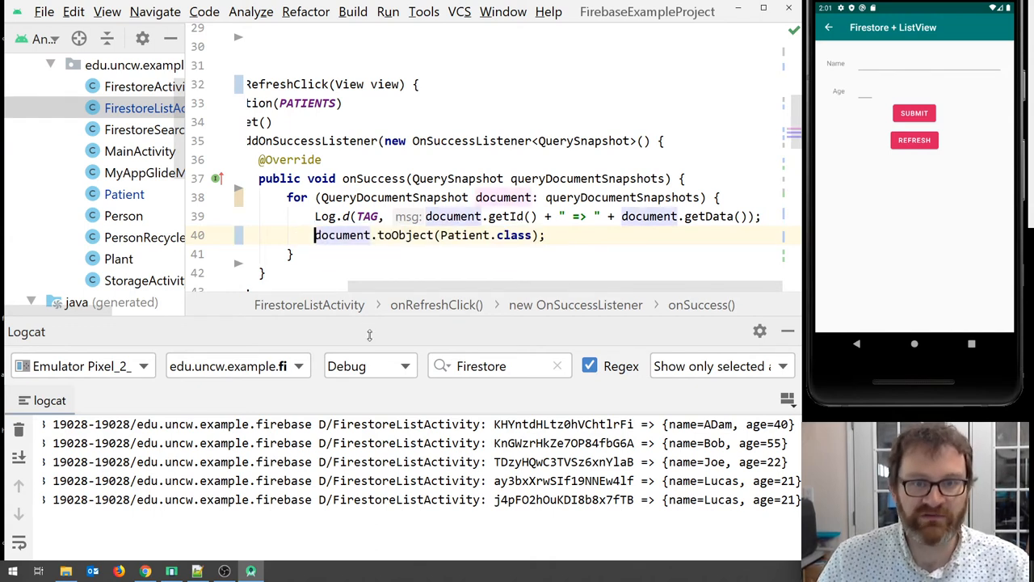
pyautogui.write('Patt')
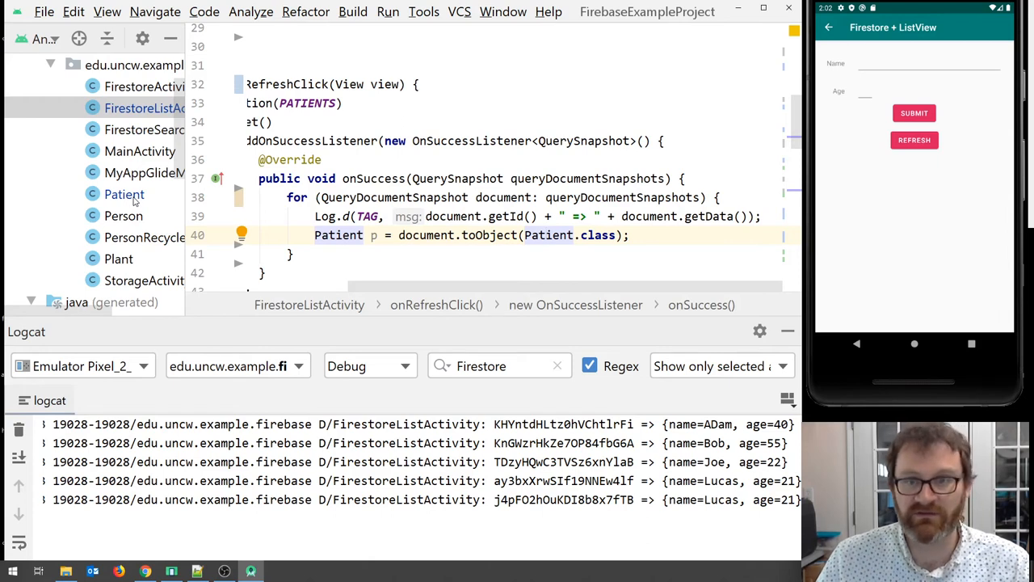
pyautogui.doubleClick(489, 235)
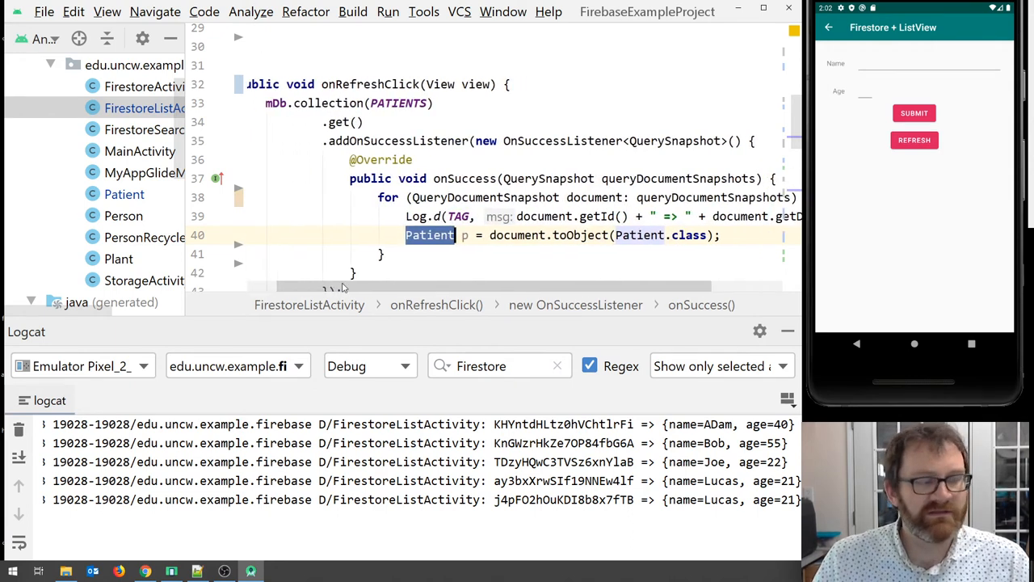
pyautogui.hscroll(-3)
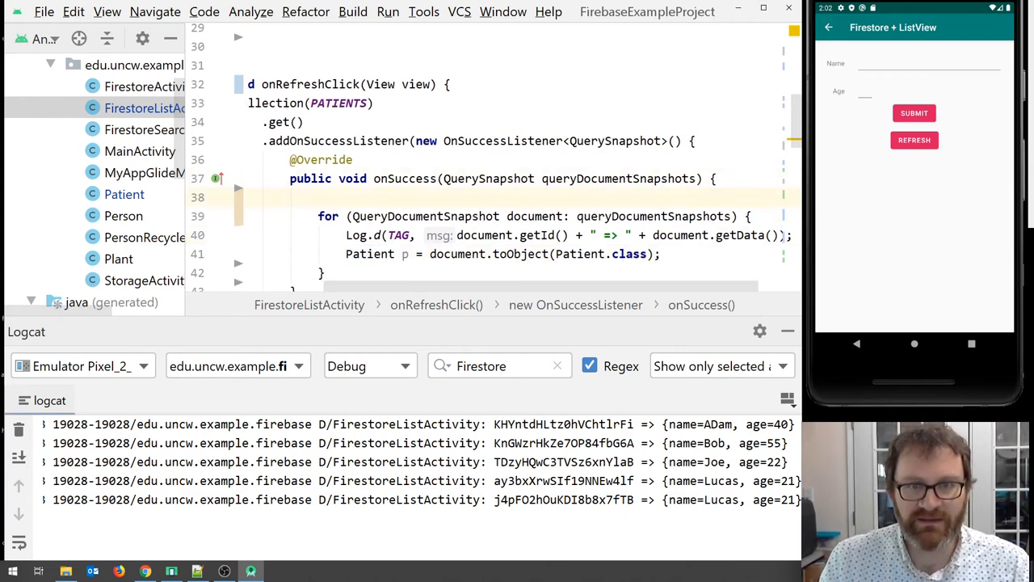
# Declare ArrayList<Patient> patients = new ArrayList<>(); above the for loop
pyautogui.write('ArrayList')
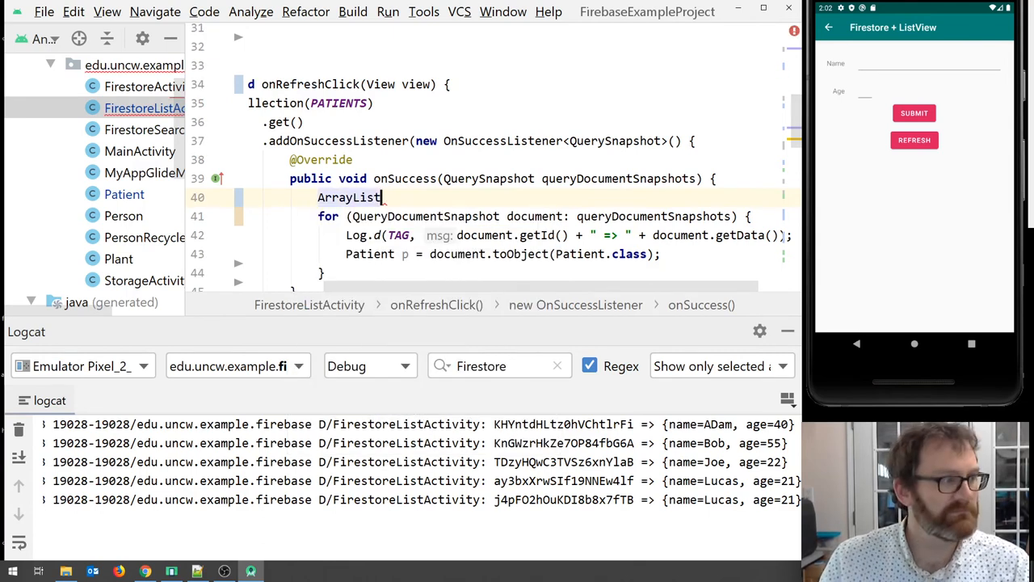
pyautogui.write('<Patient> patie')
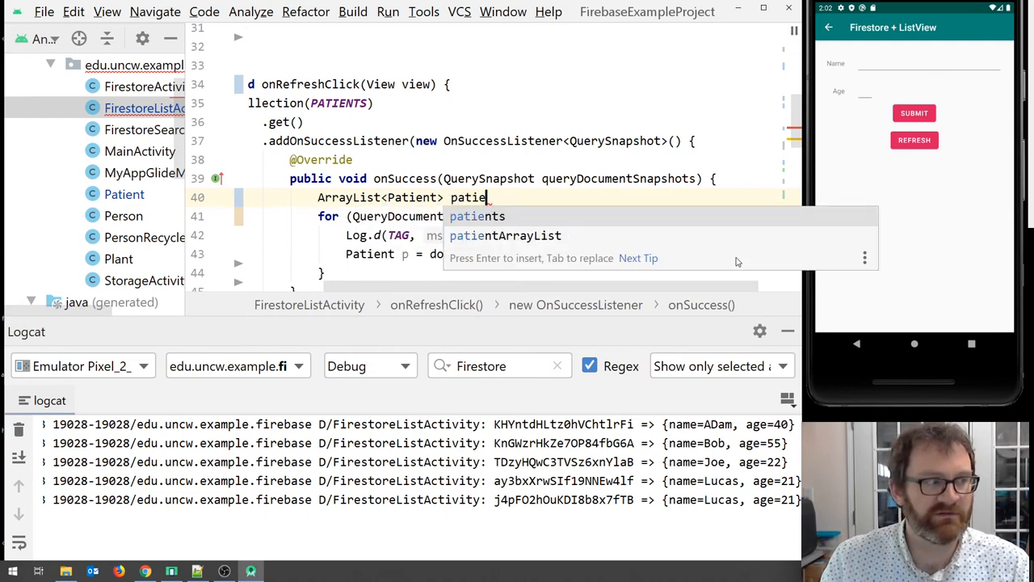
pyautogui.write('= new ArrayList<>();')
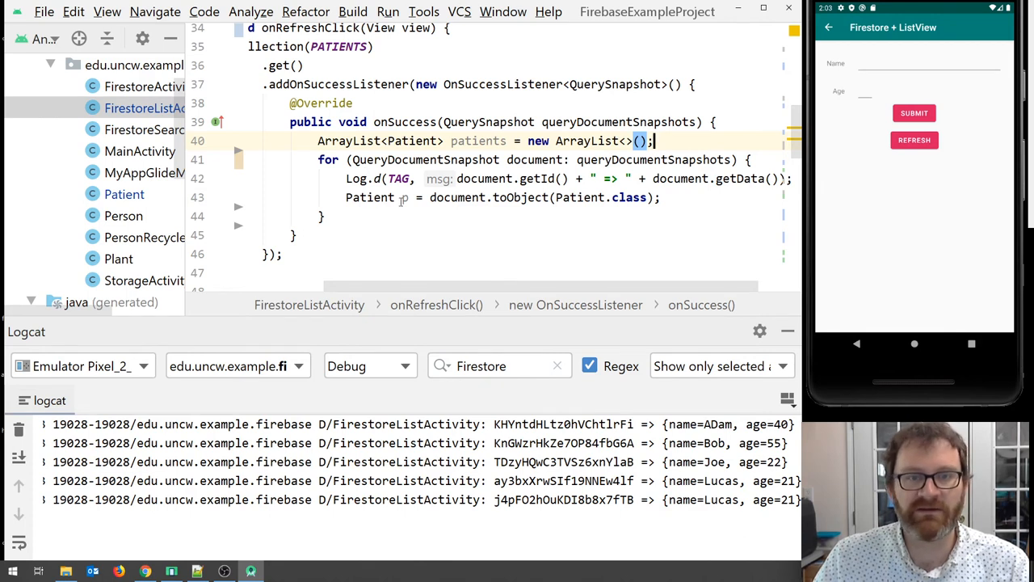
pyautogui.moveTo(404, 198)
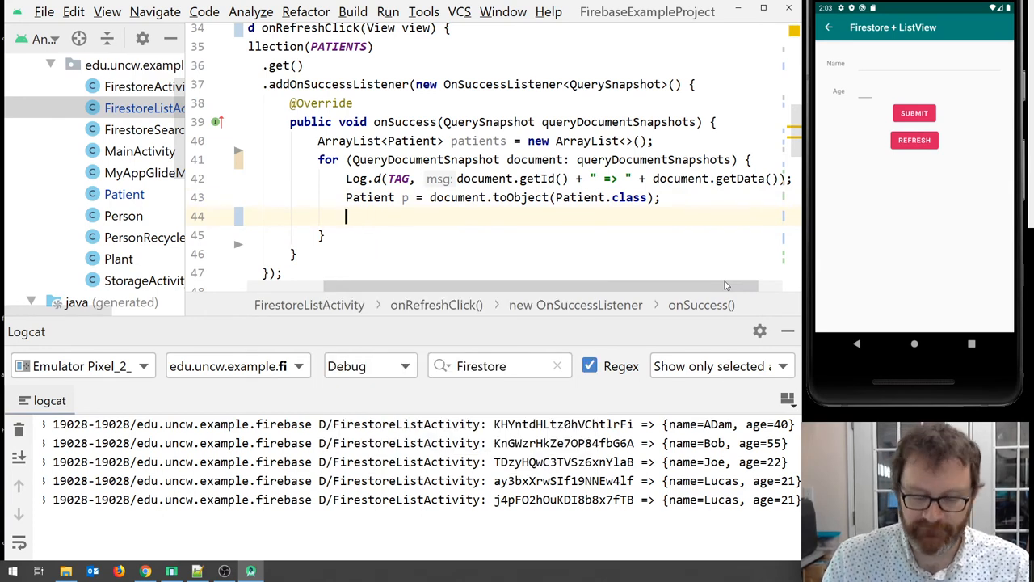
# Add patients.add(p); inside the loop after the conversion line
pyautogui.write('patients.add(')
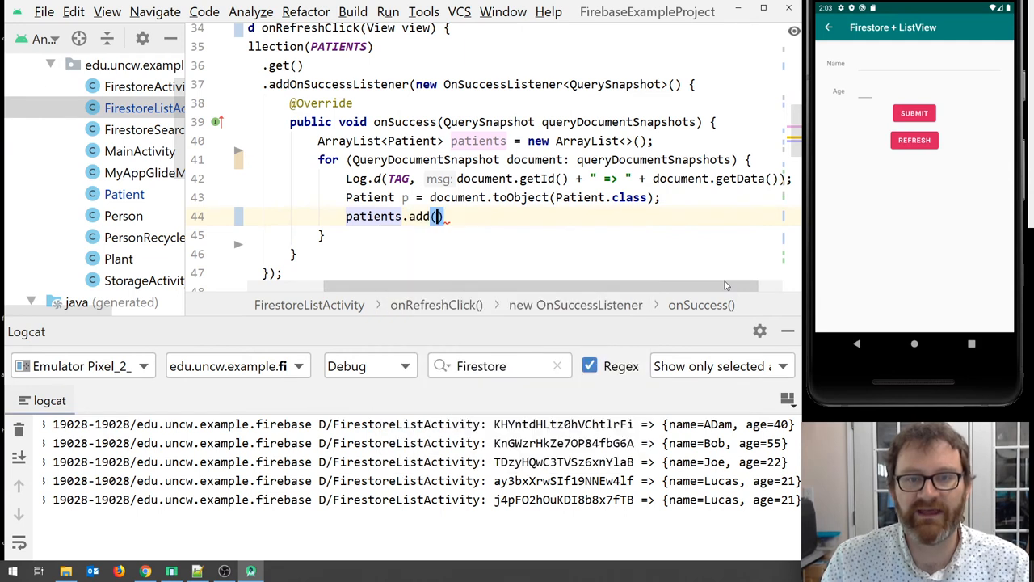
pyautogui.write('p);')
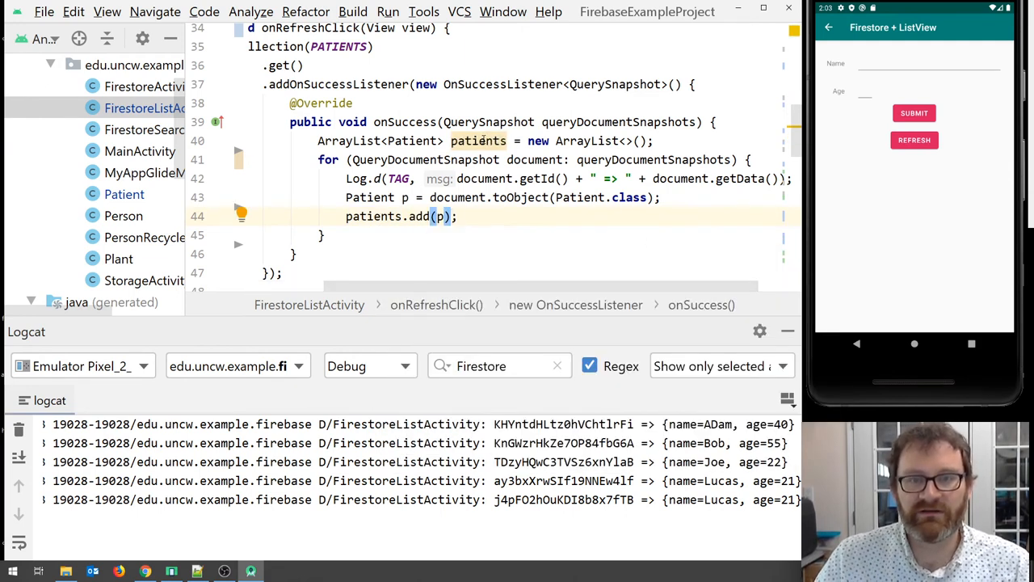
pyautogui.click(321, 235)
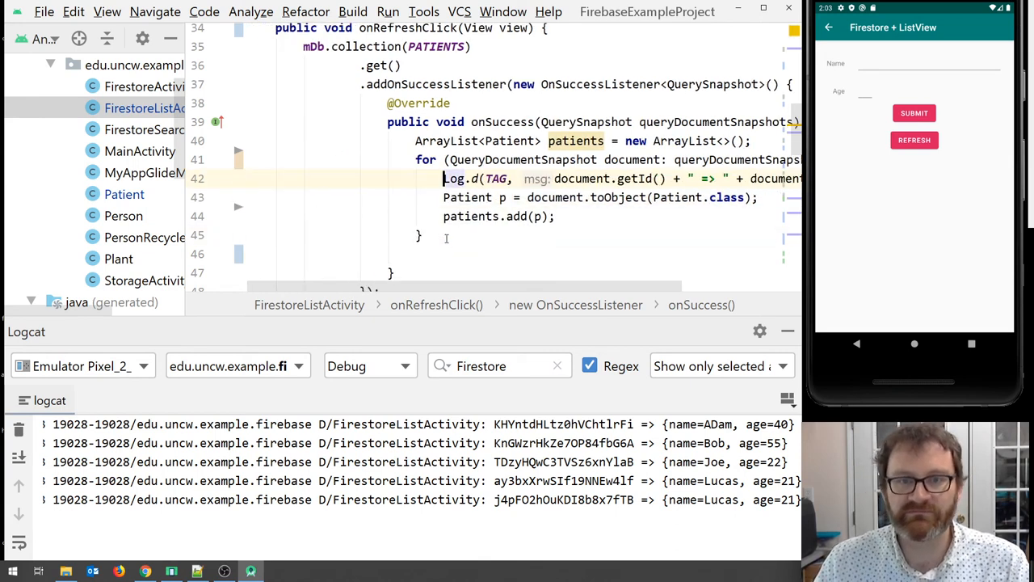
# Move Log.d below patients.add(p), log p.getName() + " " + p.getAge(), and refresh
pyautogui.press('Delete')
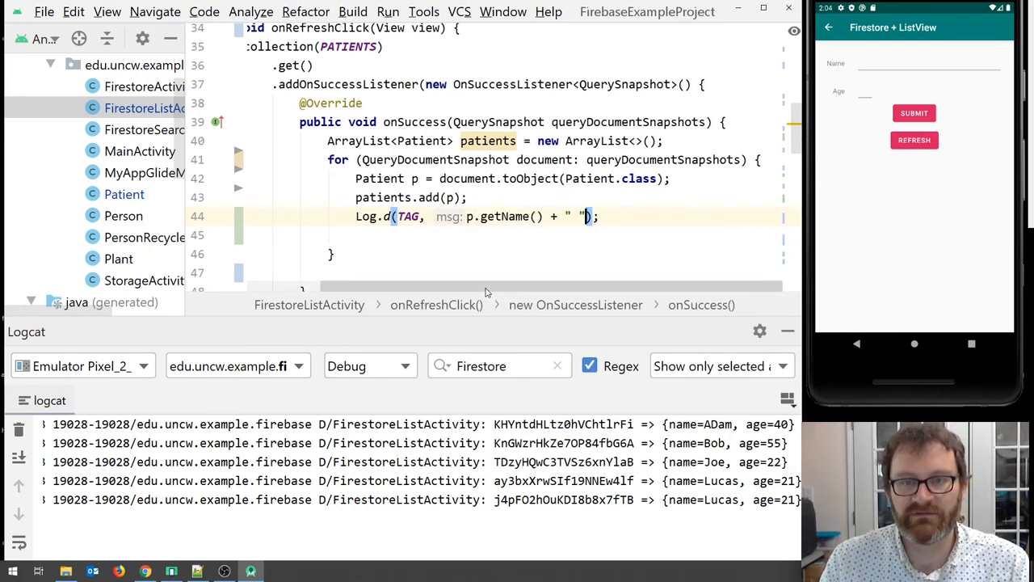
pyautogui.write('+ p.getAge(')
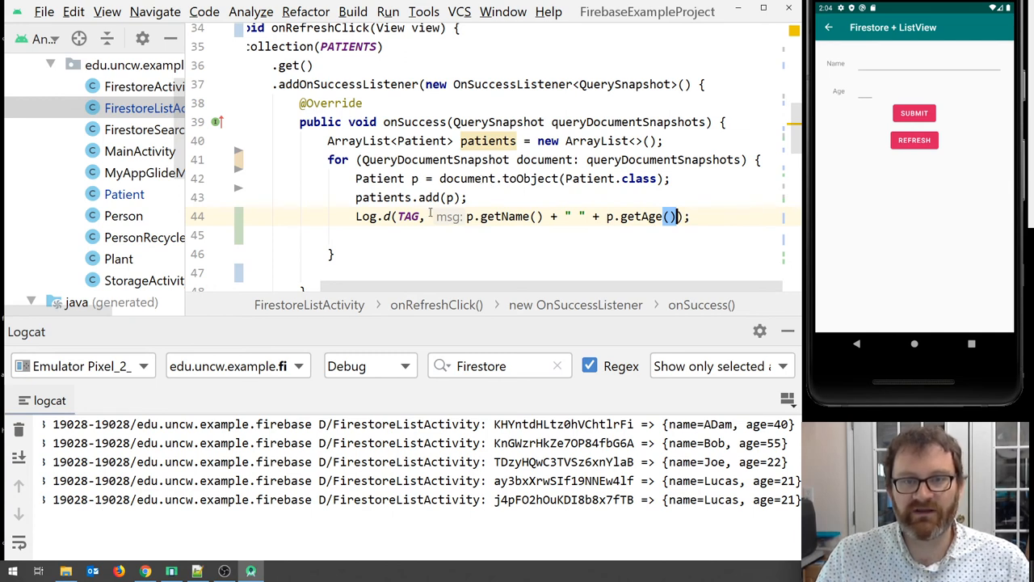
pyautogui.doubleClick(546, 159)
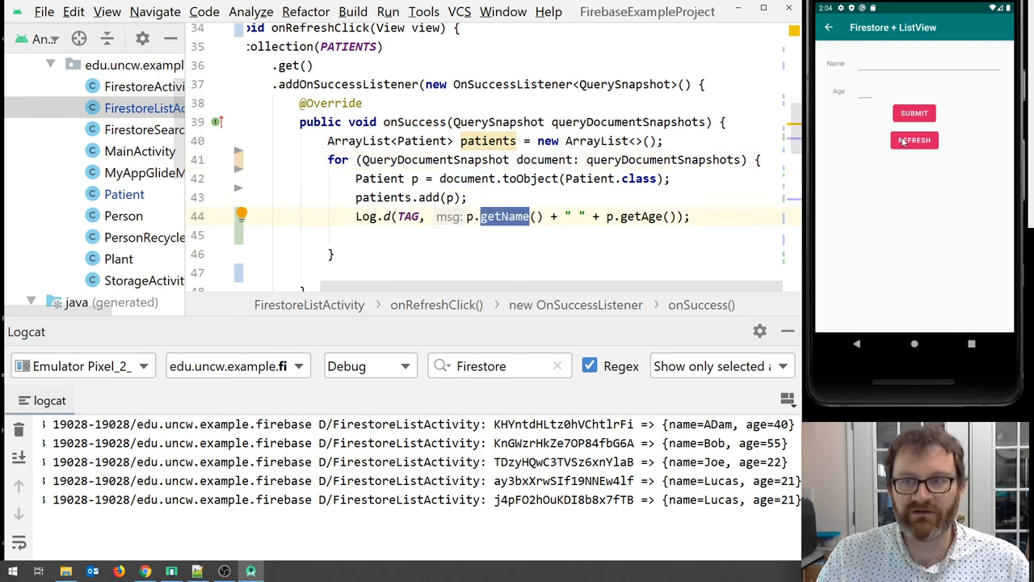
pyautogui.click(914, 140)
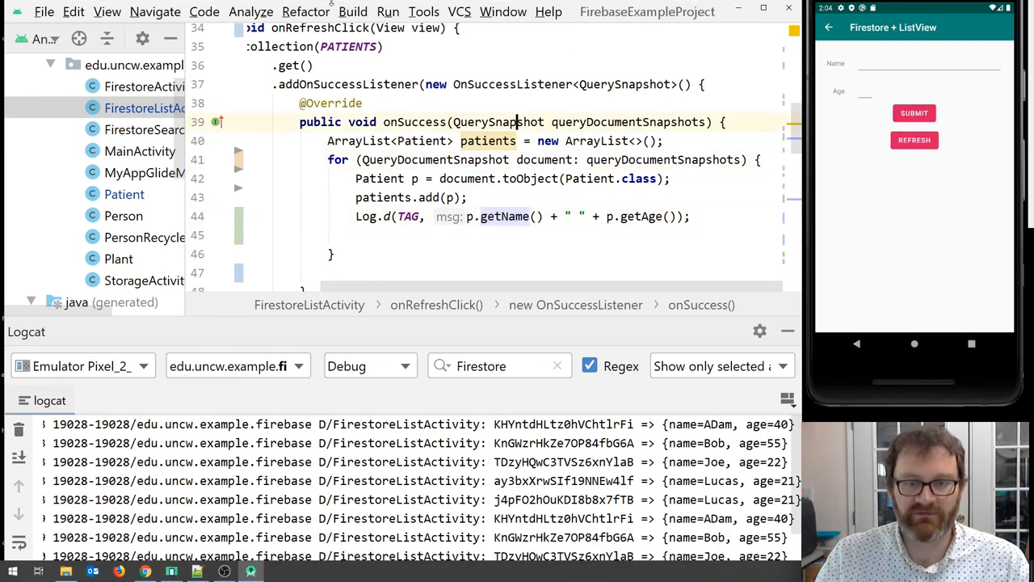
# Clear Logcat, refresh the app, and check lines like 'ADam 40' and 'Bob 55'
pyautogui.click(388, 11)
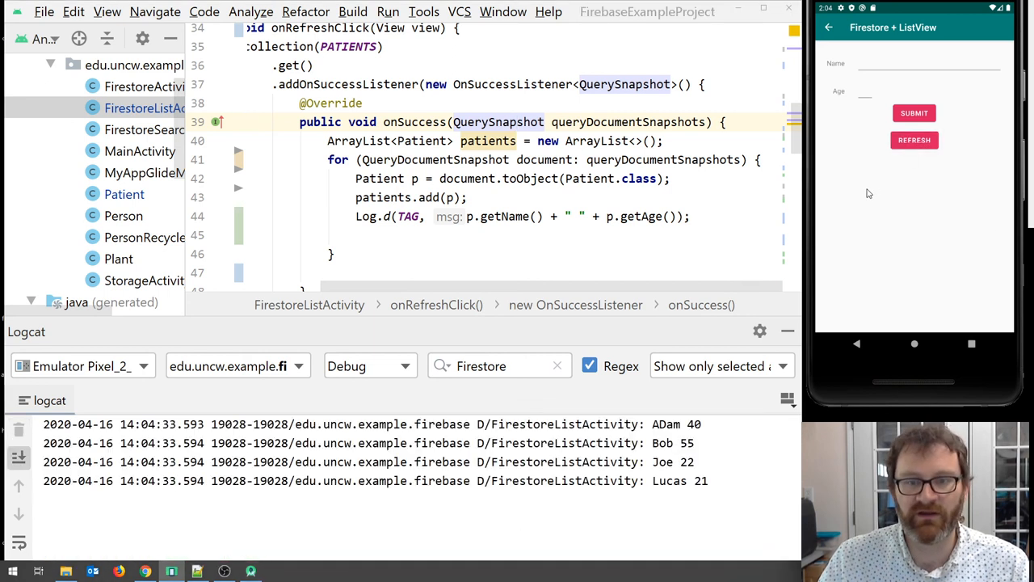
pyautogui.click(914, 140)
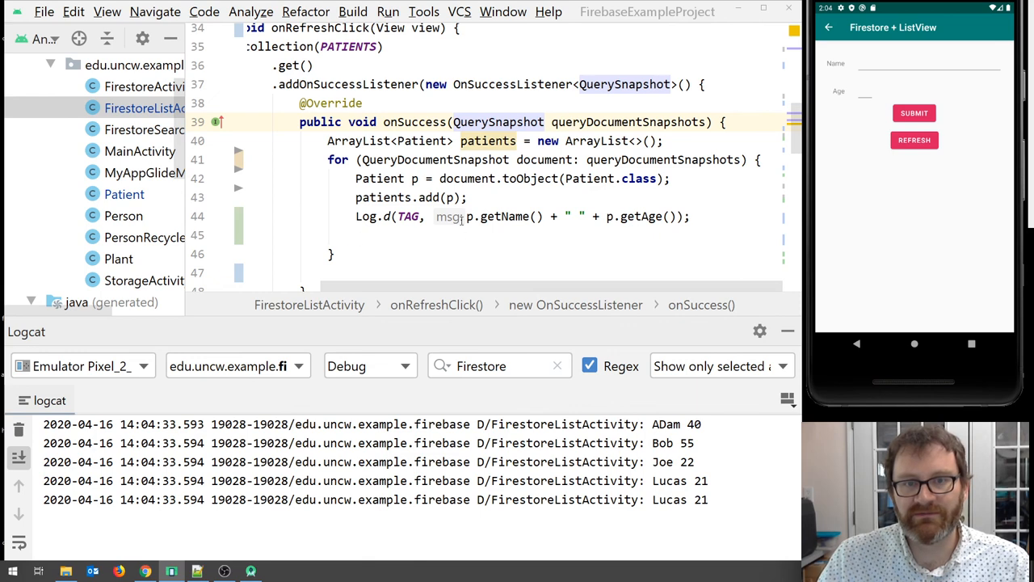
pyautogui.scroll(-3)
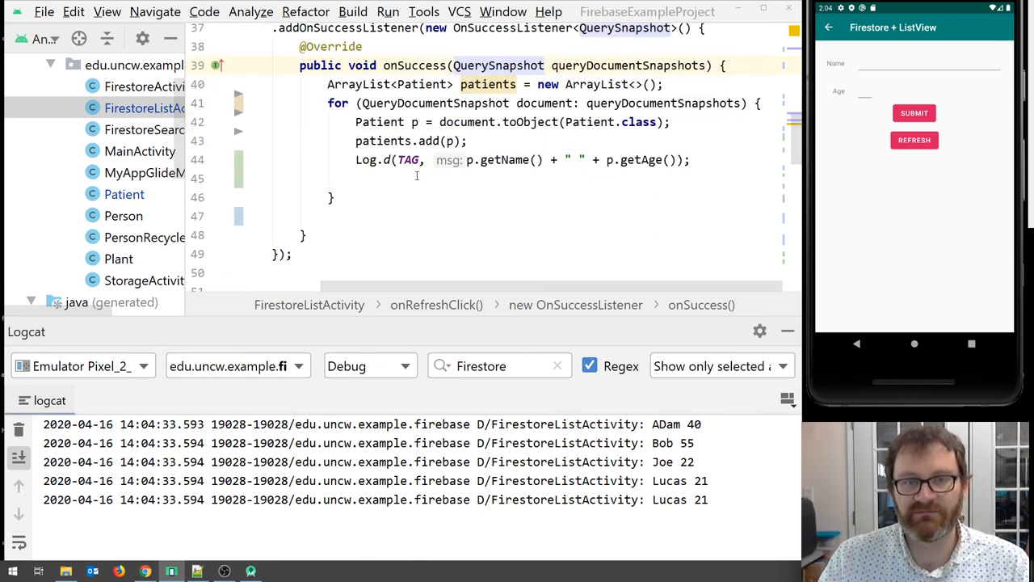
pyautogui.scroll(3)
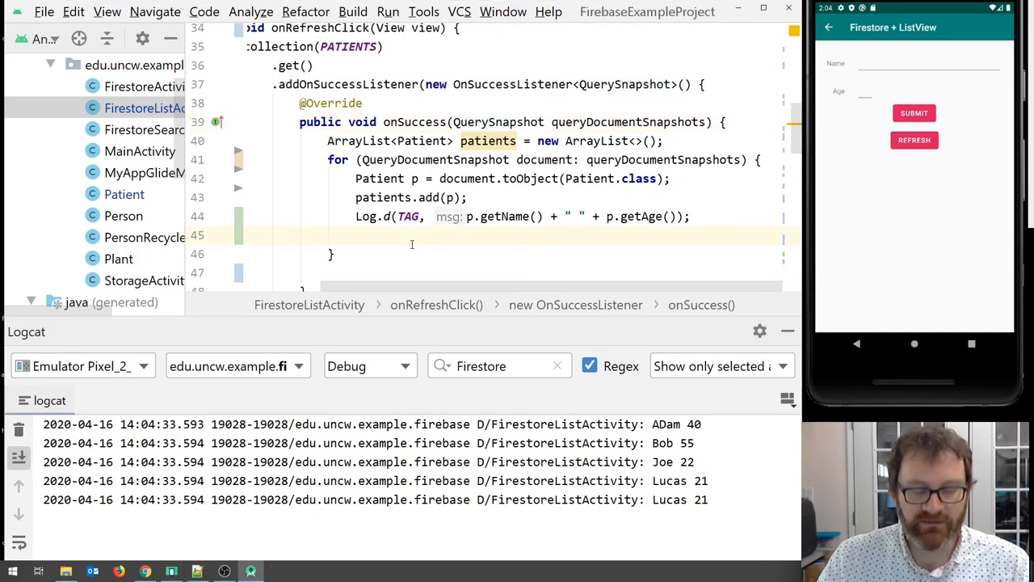
pyautogui.hscroll(3)
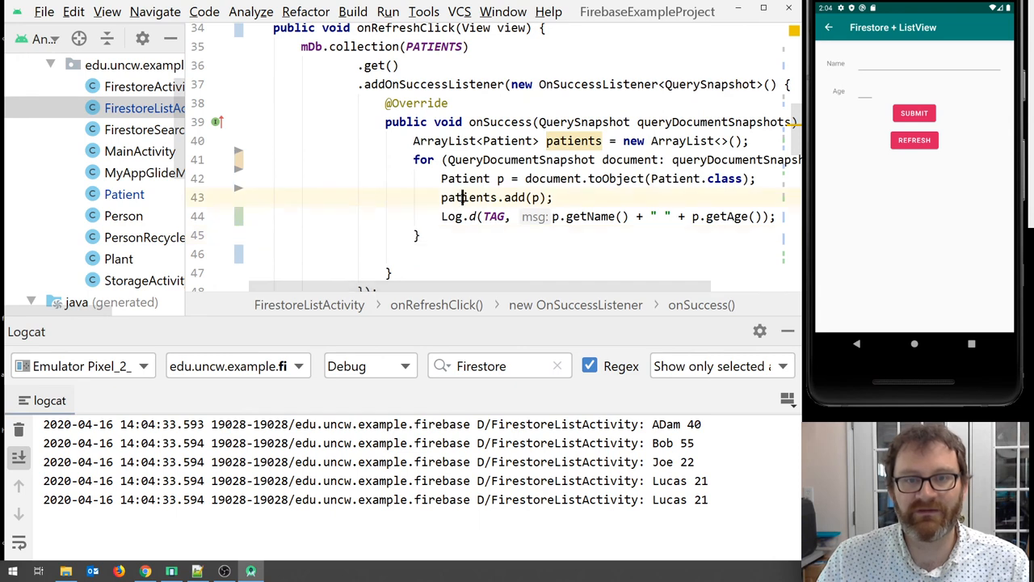
pyautogui.doubleClick(574, 140)
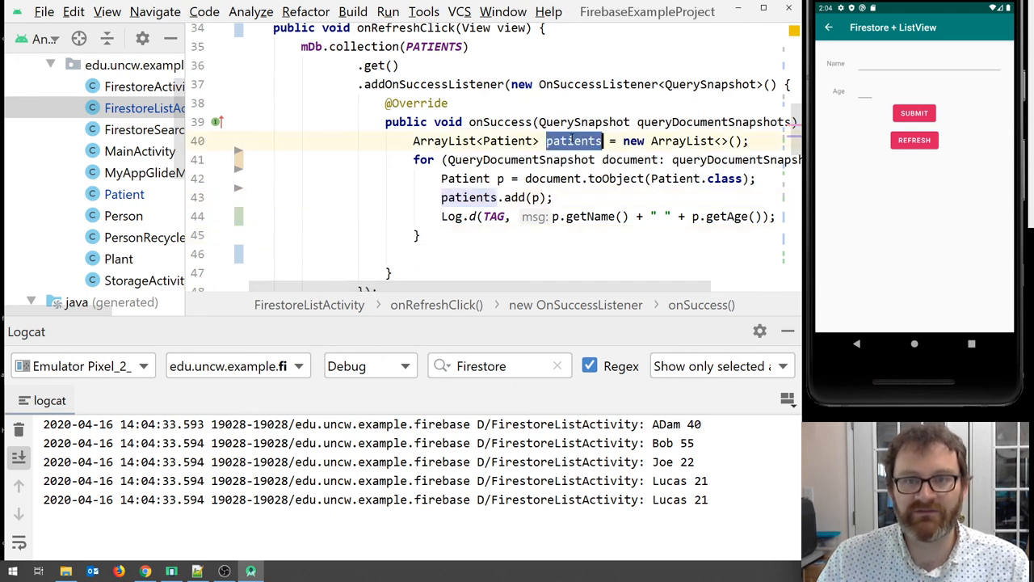